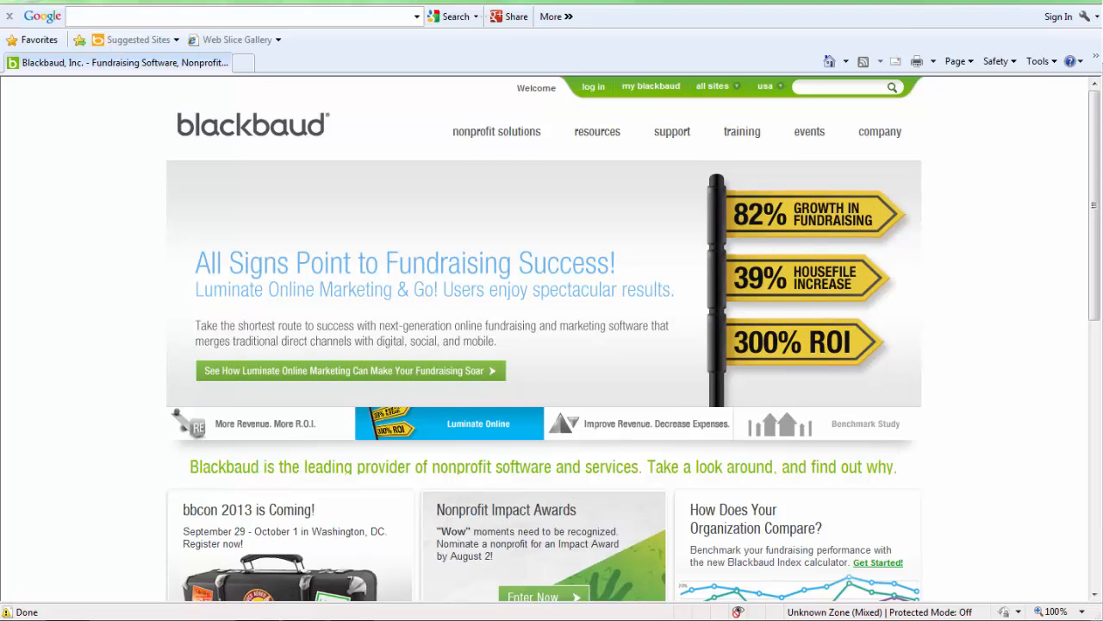
Open Internet Explorer's Tools menu with the Blackbaud website loaded.
left_click(637, 423)
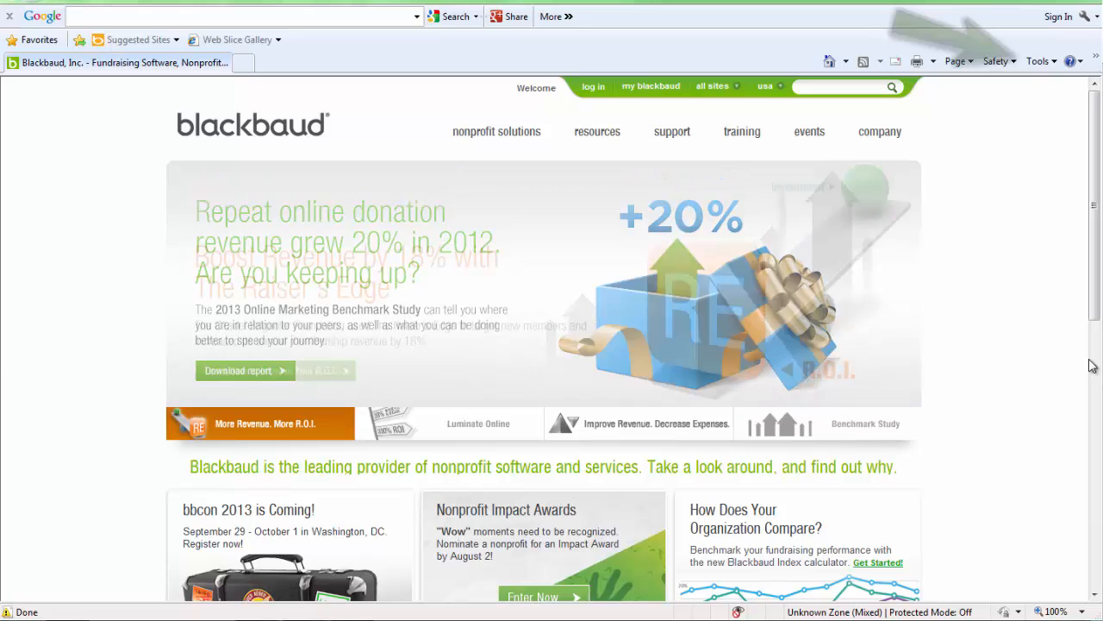
left_click(1037, 61)
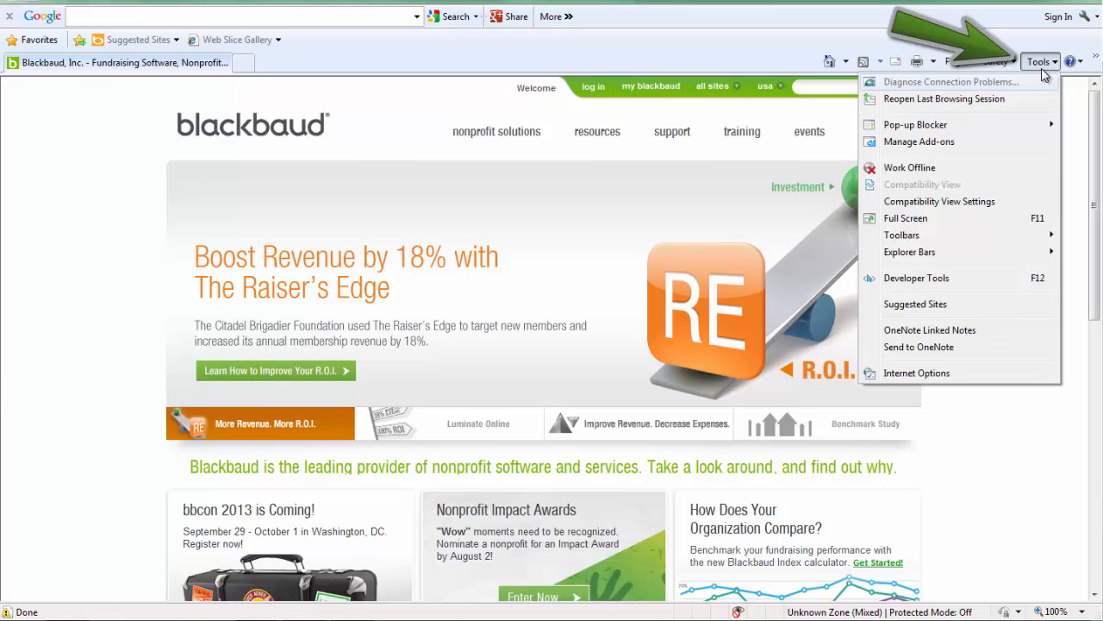
mouse_move(916, 372)
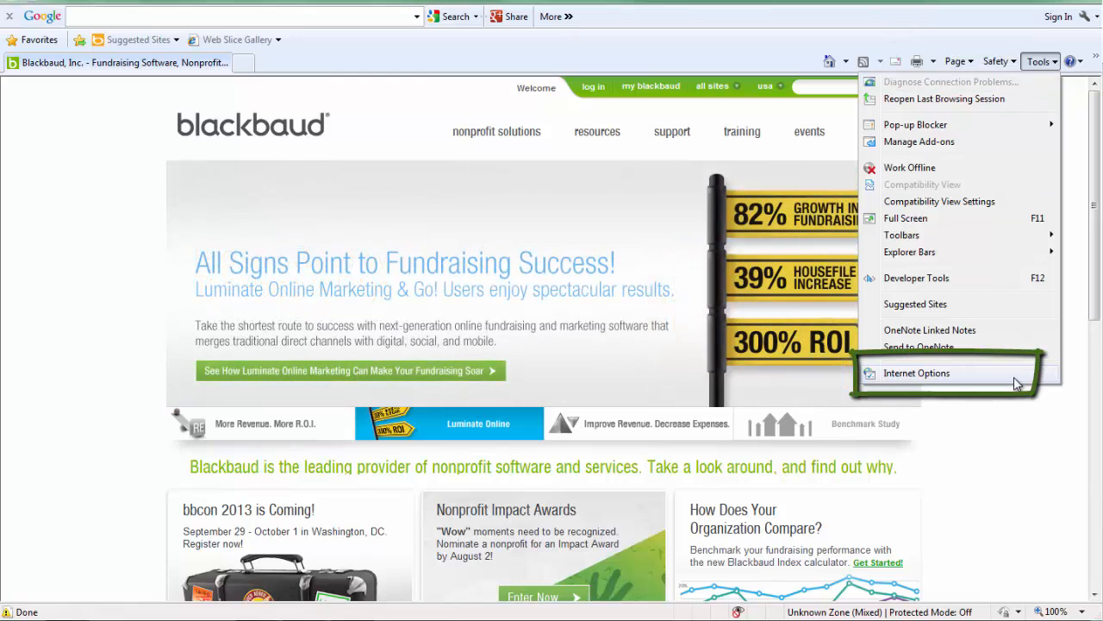
Review the Local intranet zone's custom security level on the Internet Options Security tab.
left_click(916, 372)
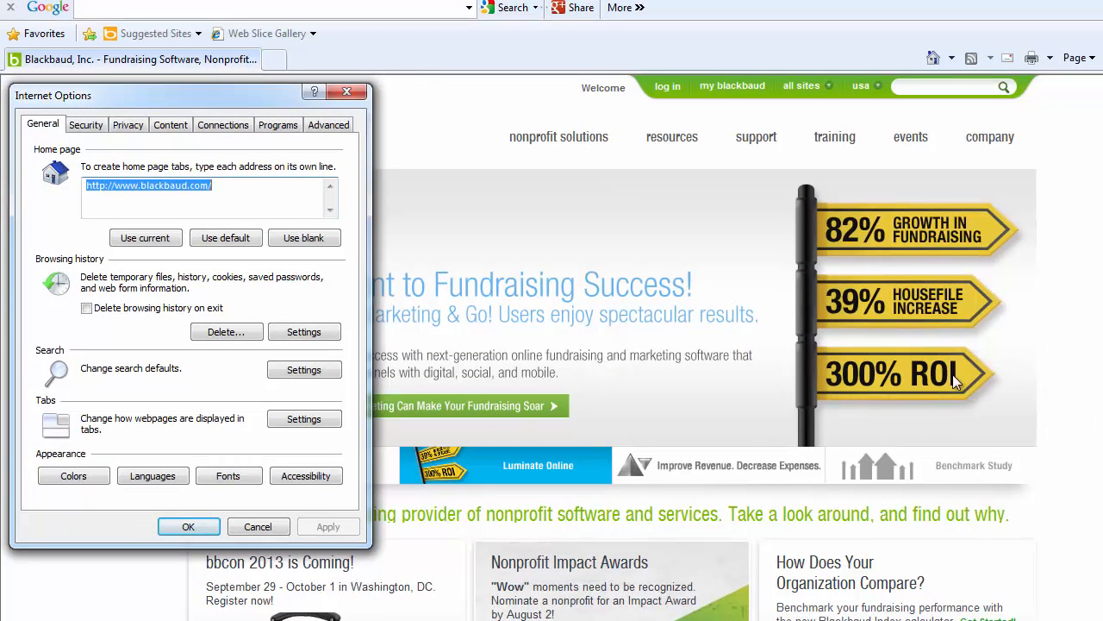
mouse_move(111, 144)
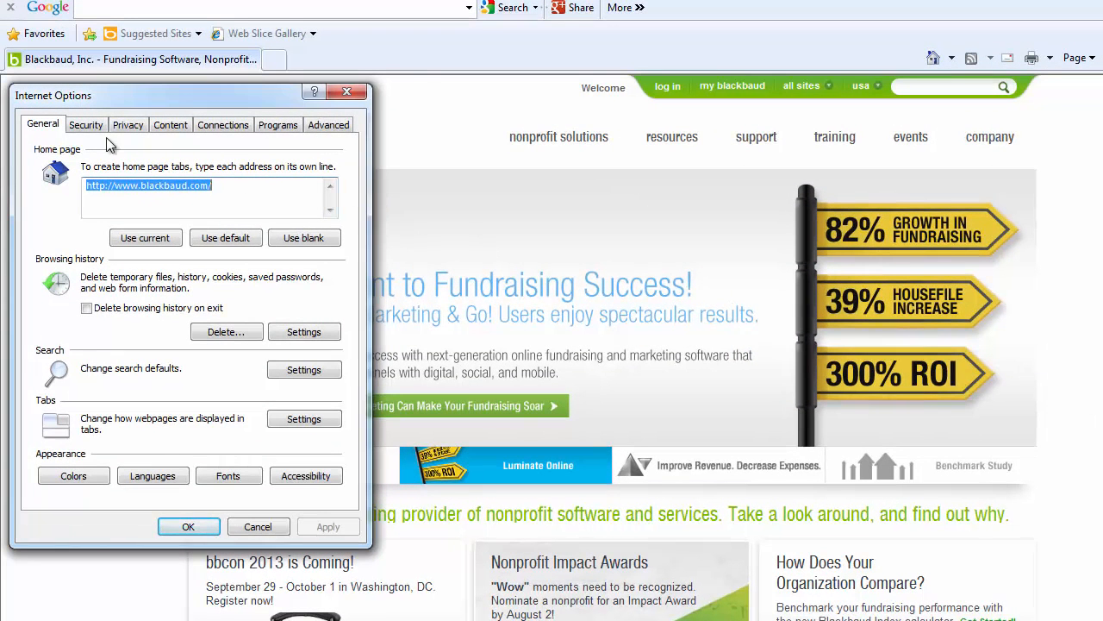
left_click(86, 124)
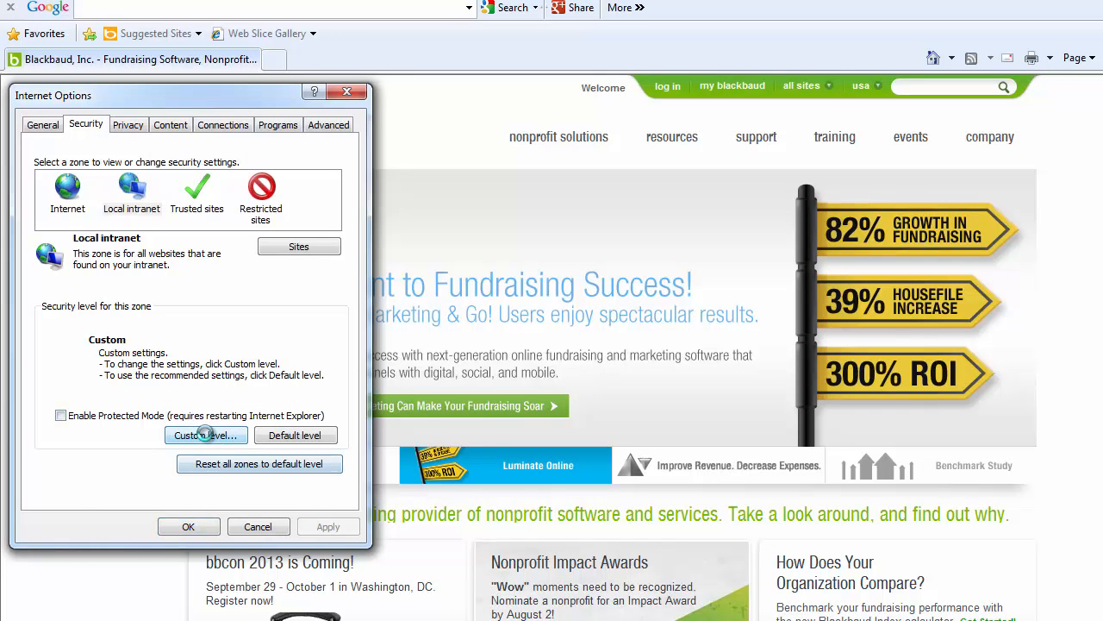
left_click(205, 435)
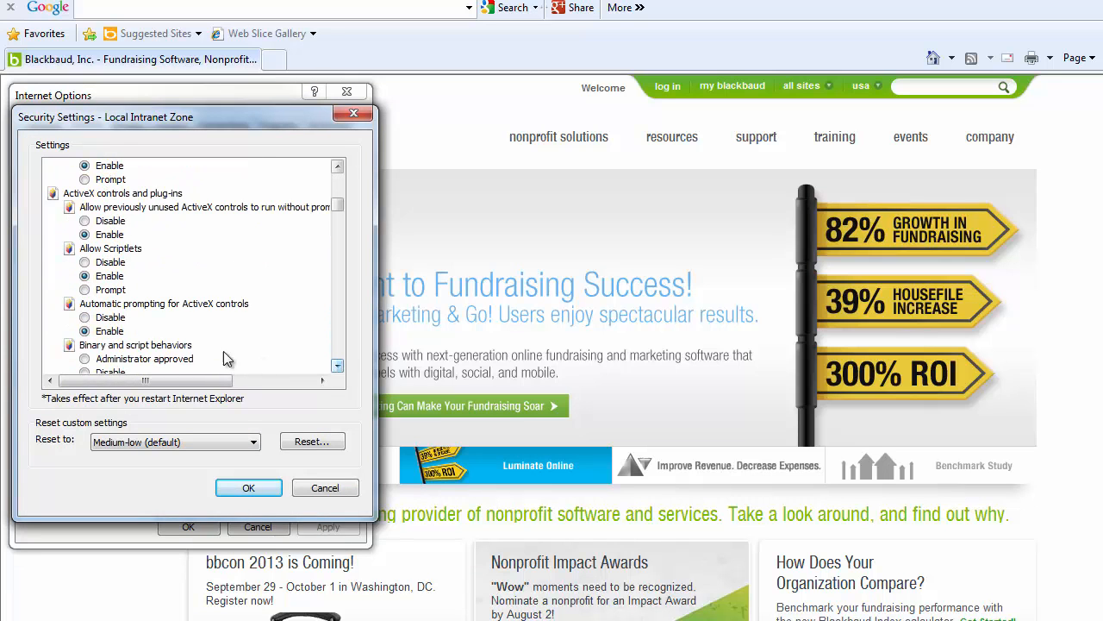
left_click(84, 330)
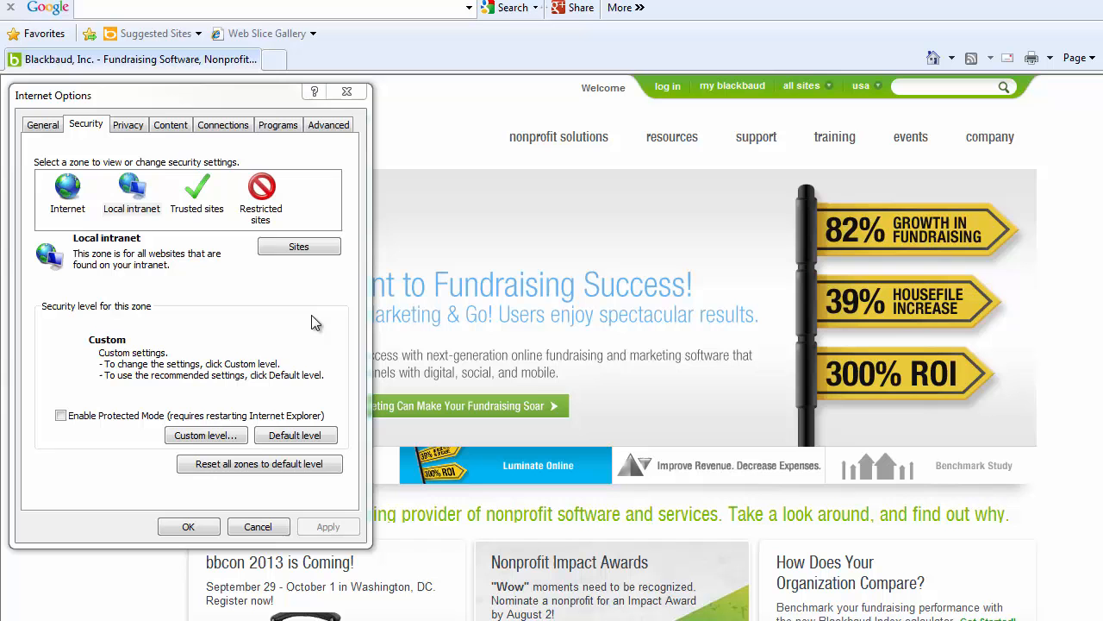
mouse_move(231, 252)
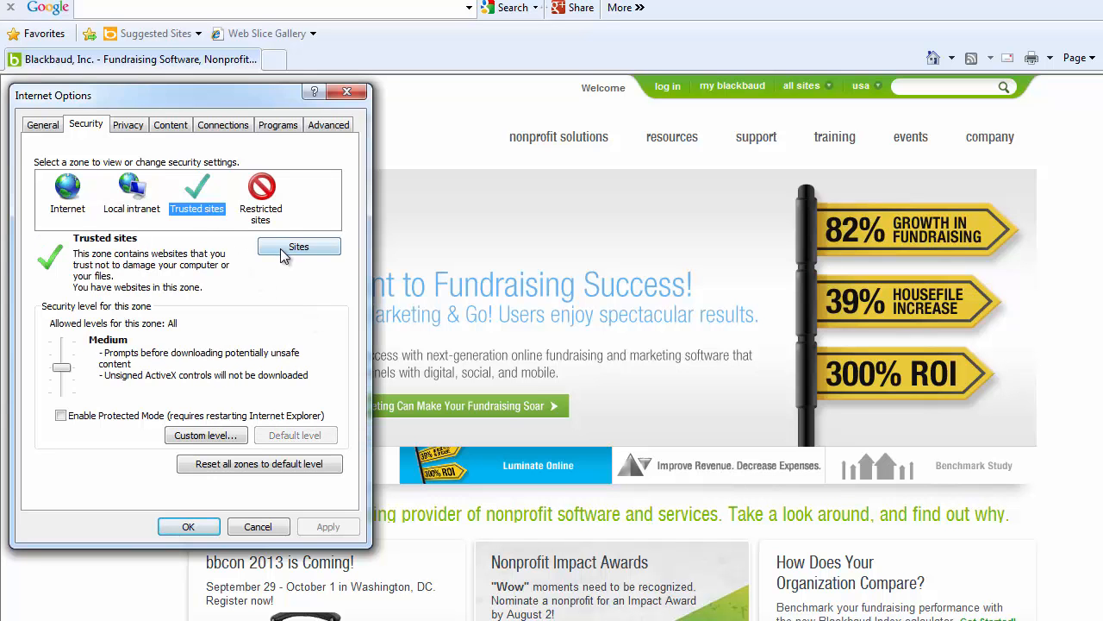
Review the Blackbaud URLs in the Trusted sites list, then close it.
left_click(298, 246)
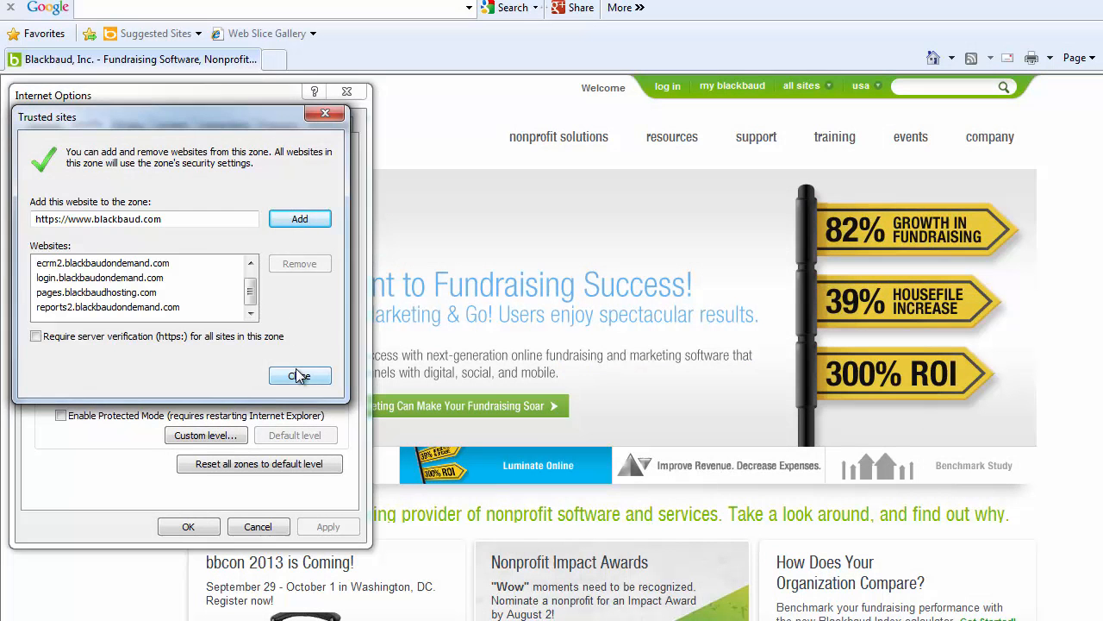
left_click(300, 375)
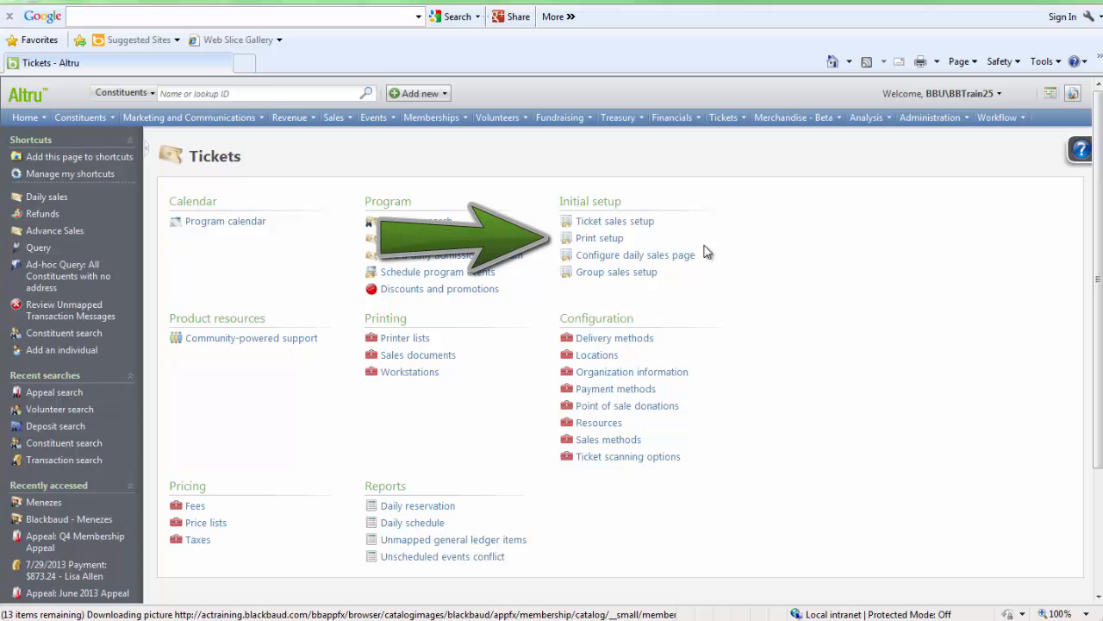
Open Print Setup under Initial setup on the Altru Tickets page.
left_click(599, 238)
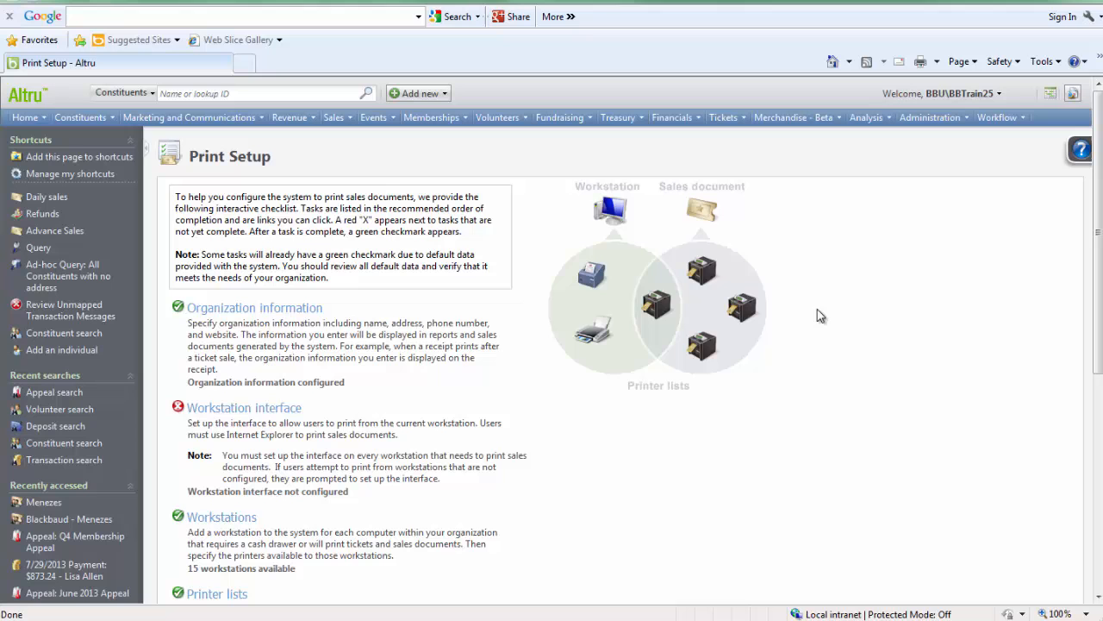
mouse_move(563, 440)
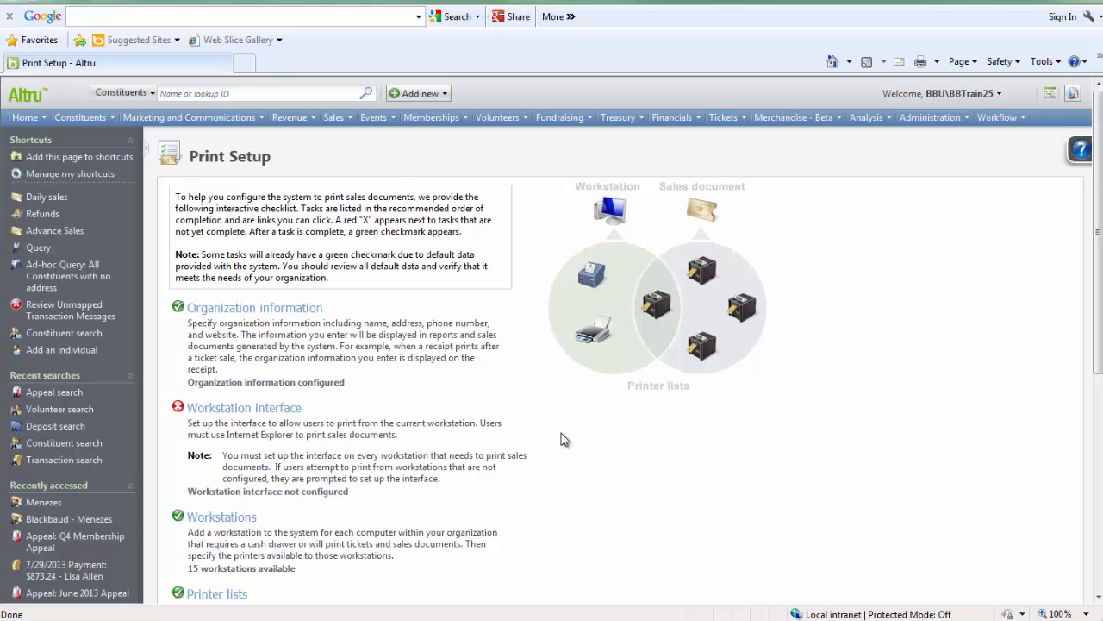
mouse_move(371, 418)
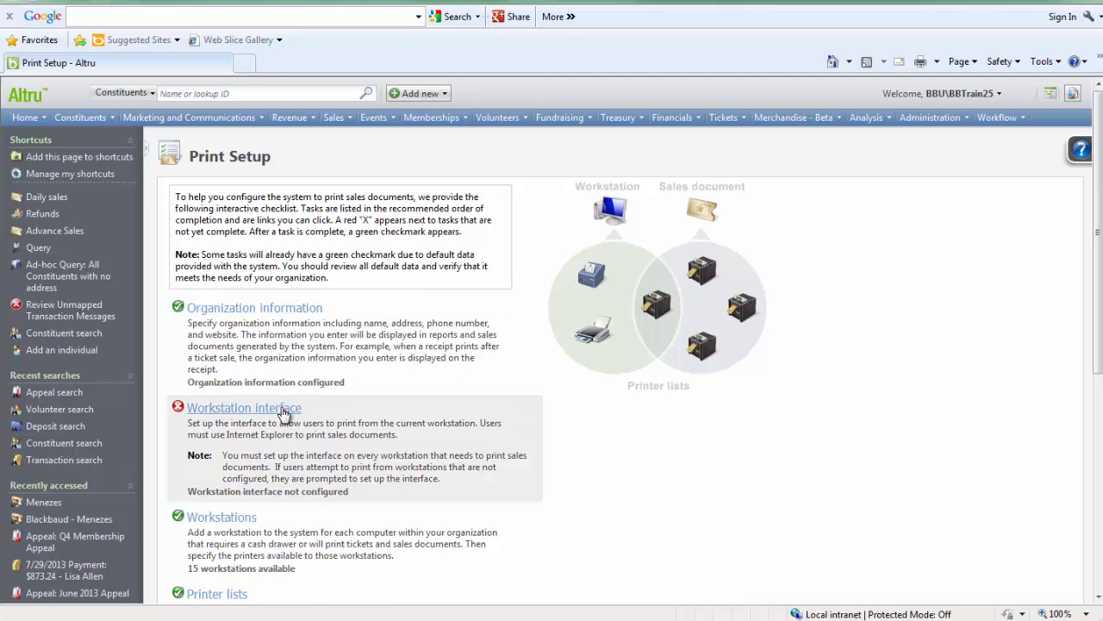
Install the Altru Workstation Interface for everyone using the default folder.
left_click(244, 407)
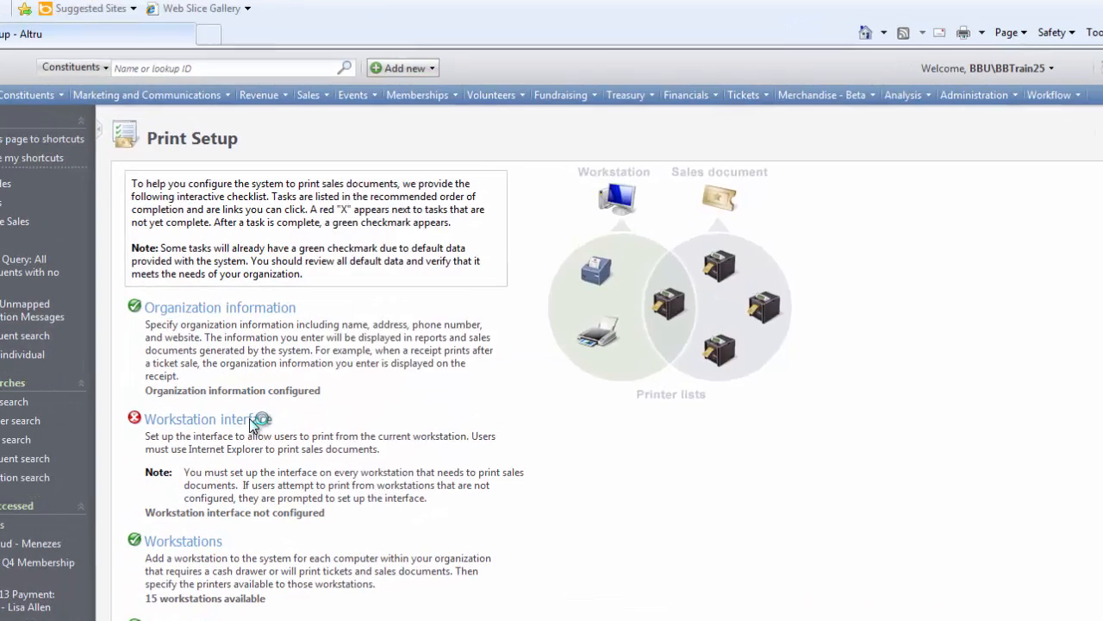
left_click(207, 418)
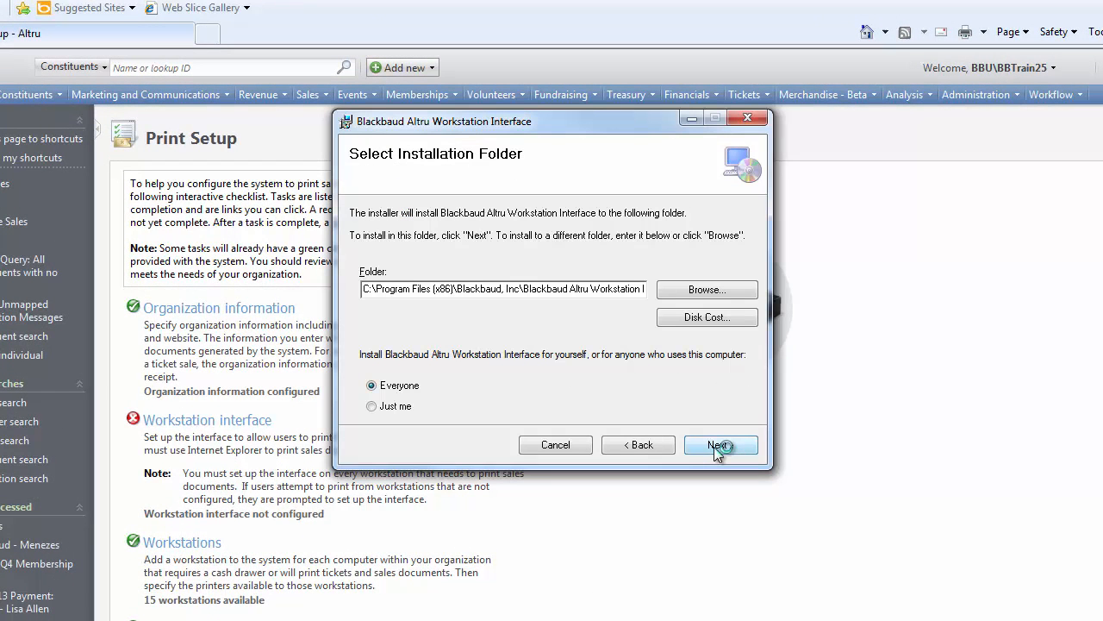
left_click(721, 445)
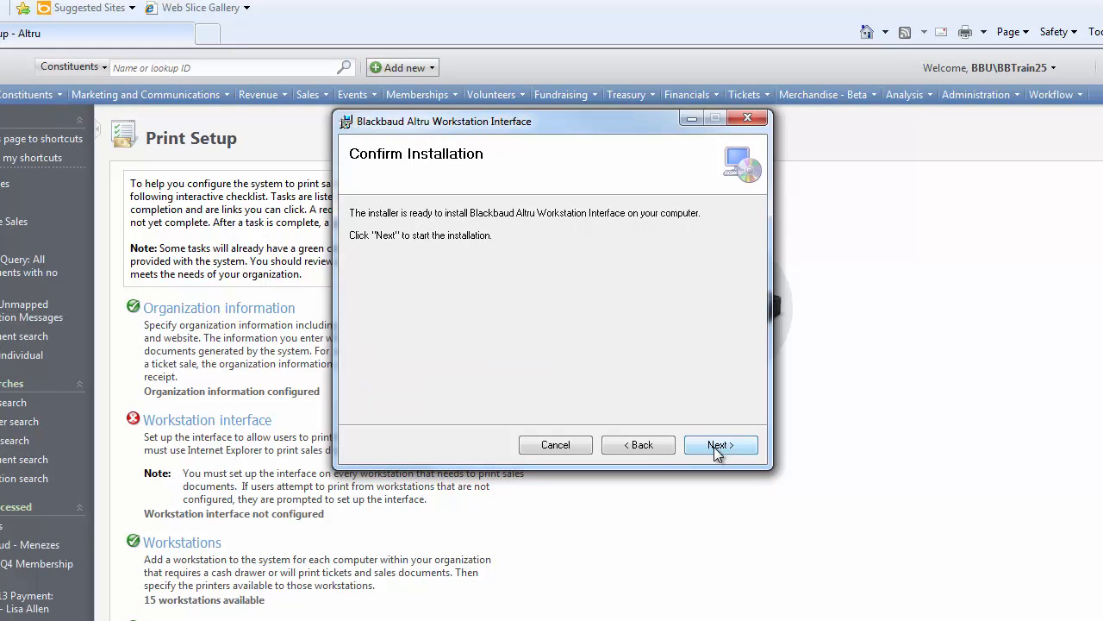
left_click(721, 444)
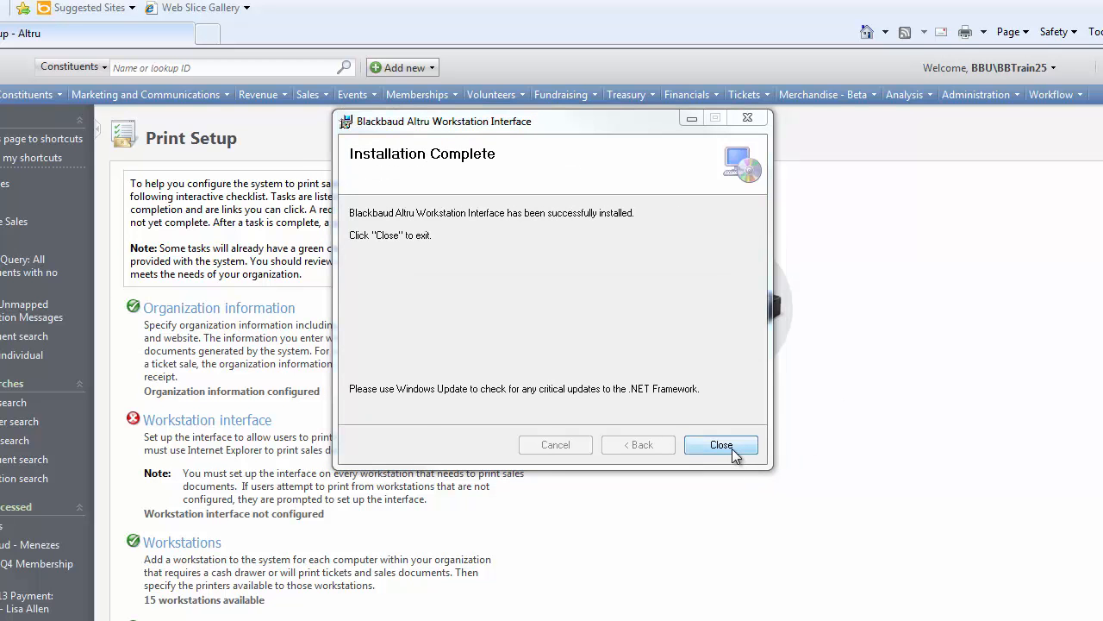
left_click(721, 445)
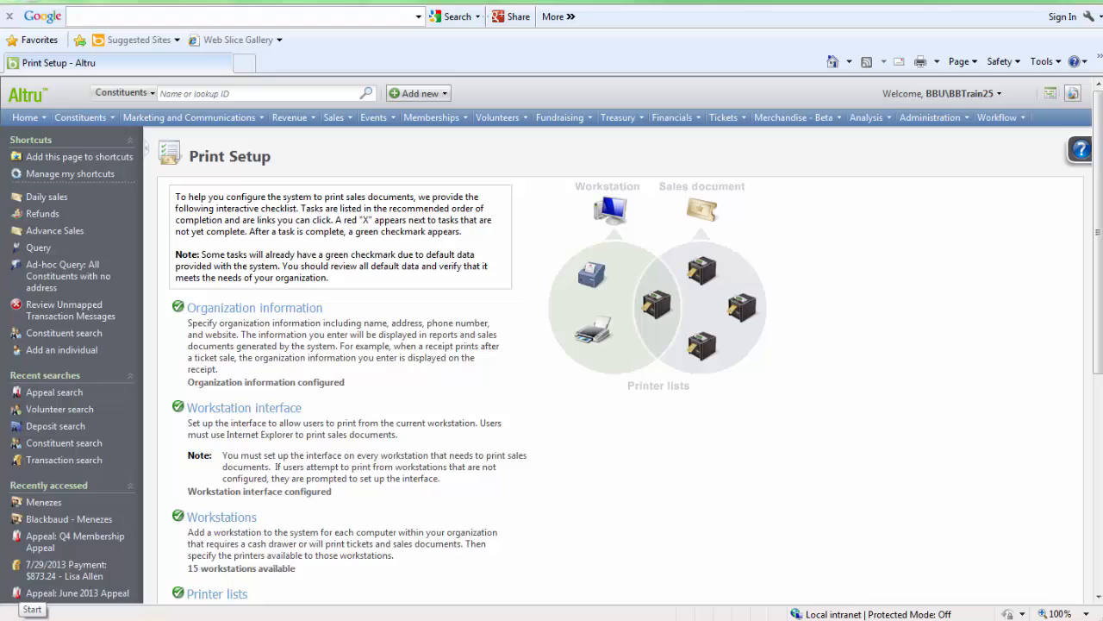
left_click(31, 609)
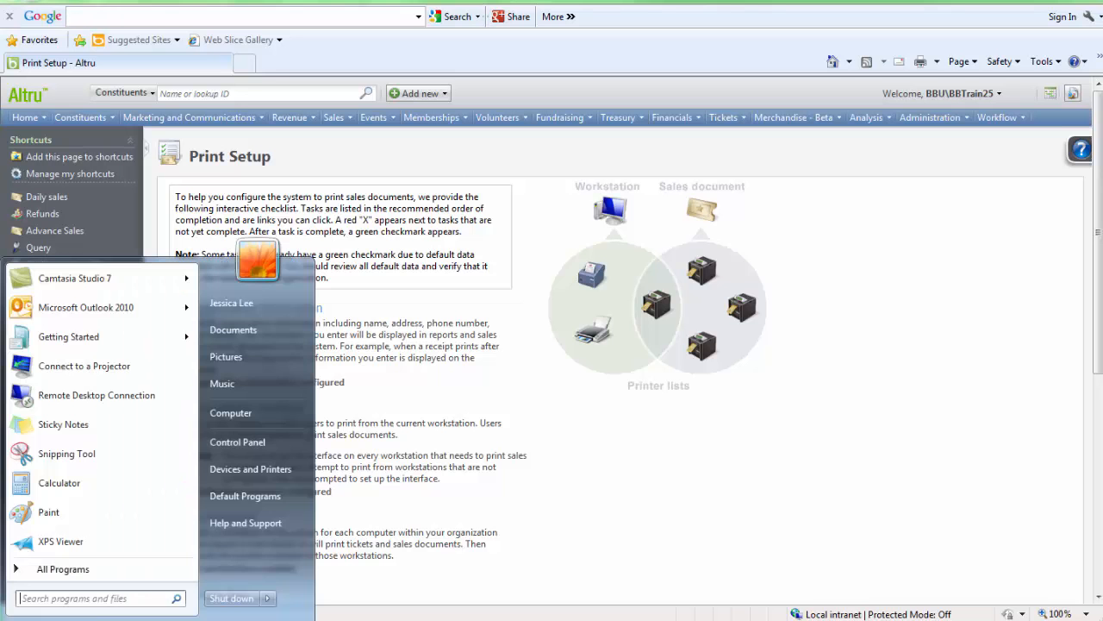
mouse_move(230, 413)
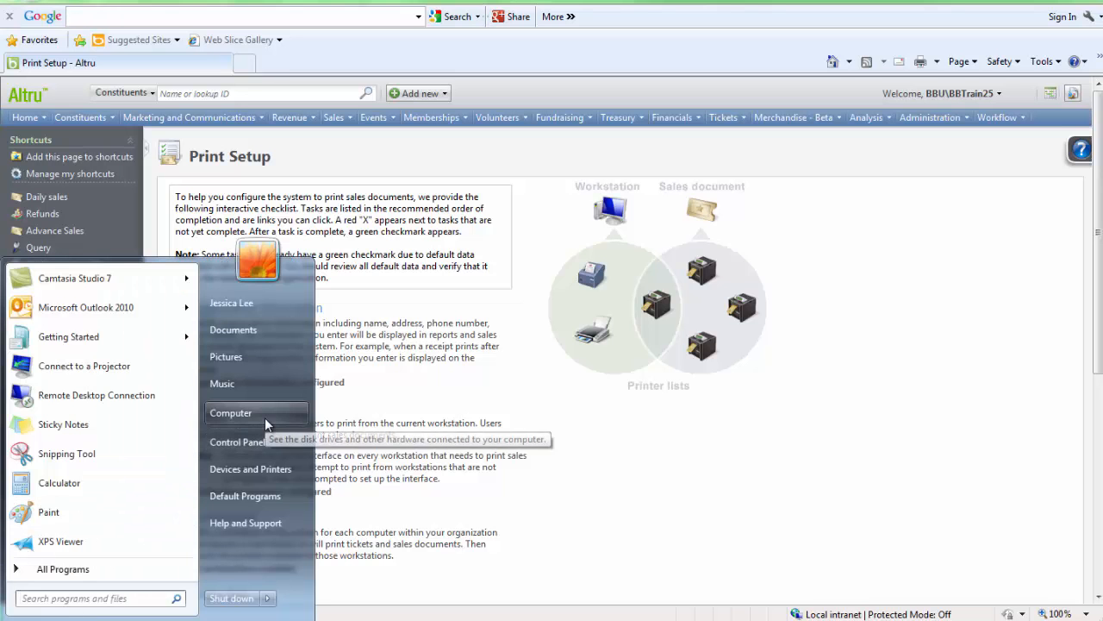
right_click(230, 412)
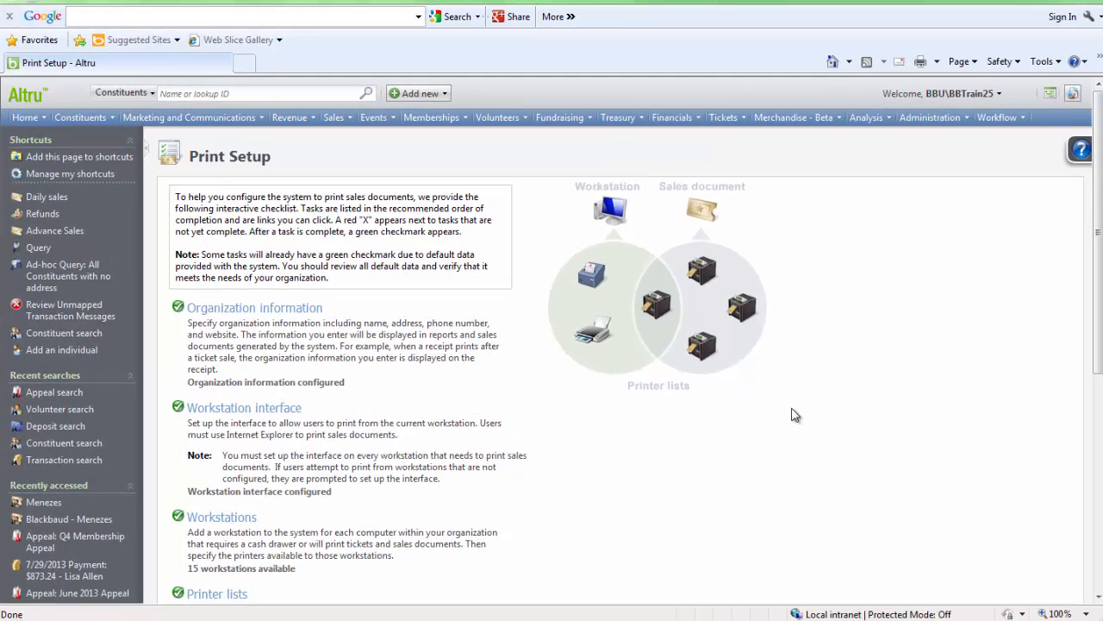
mouse_move(449, 486)
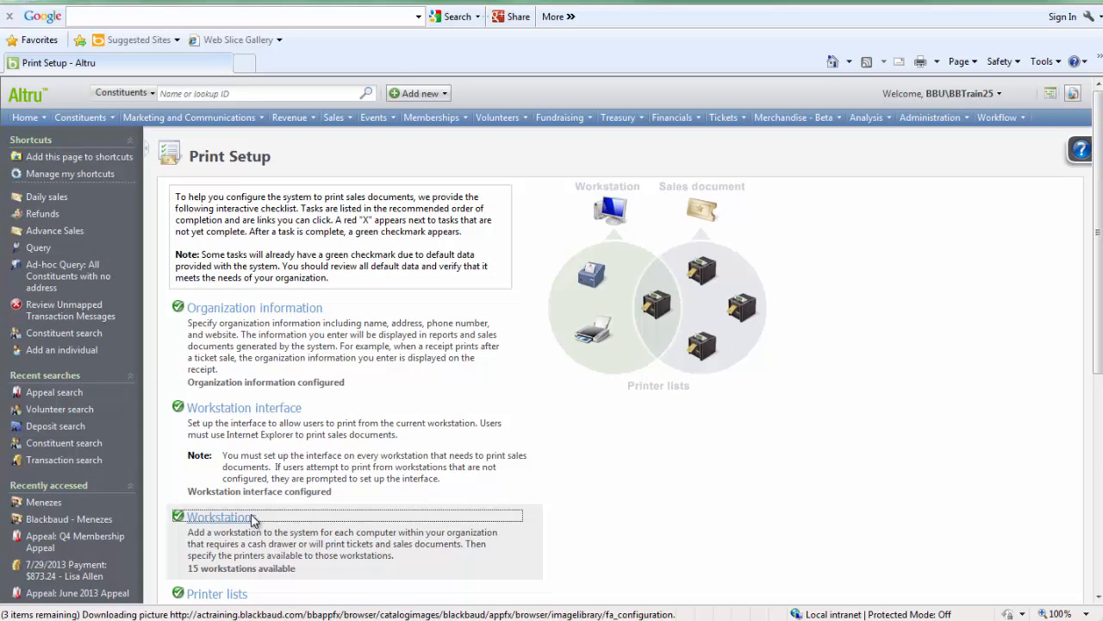
Open the Workstations list from Print Setup and start a new workstation form.
left_click(220, 516)
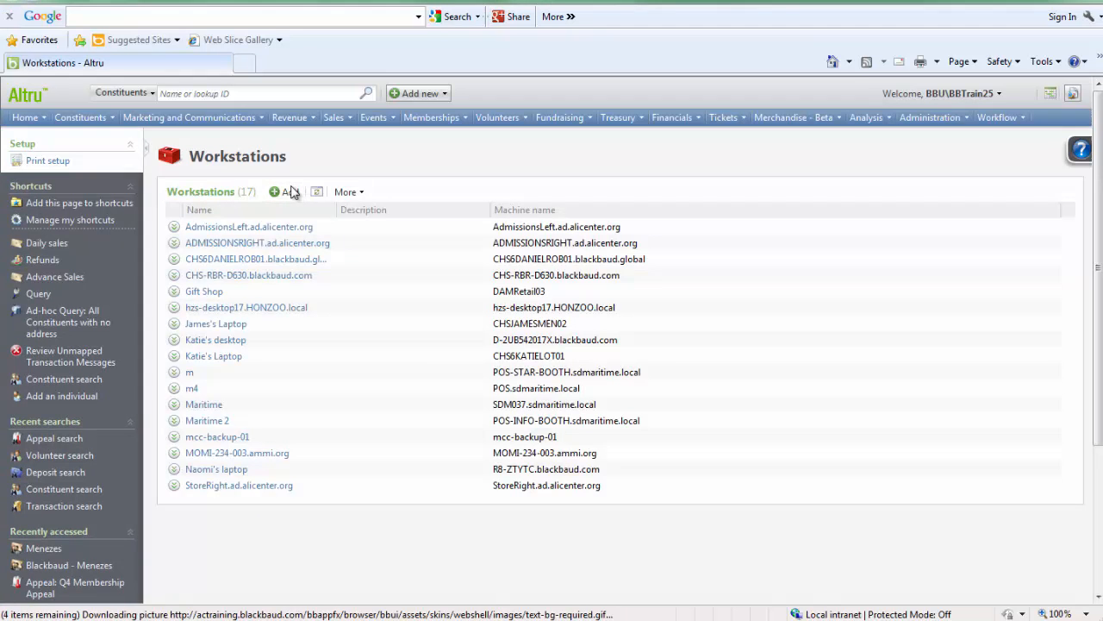
left_click(274, 191)
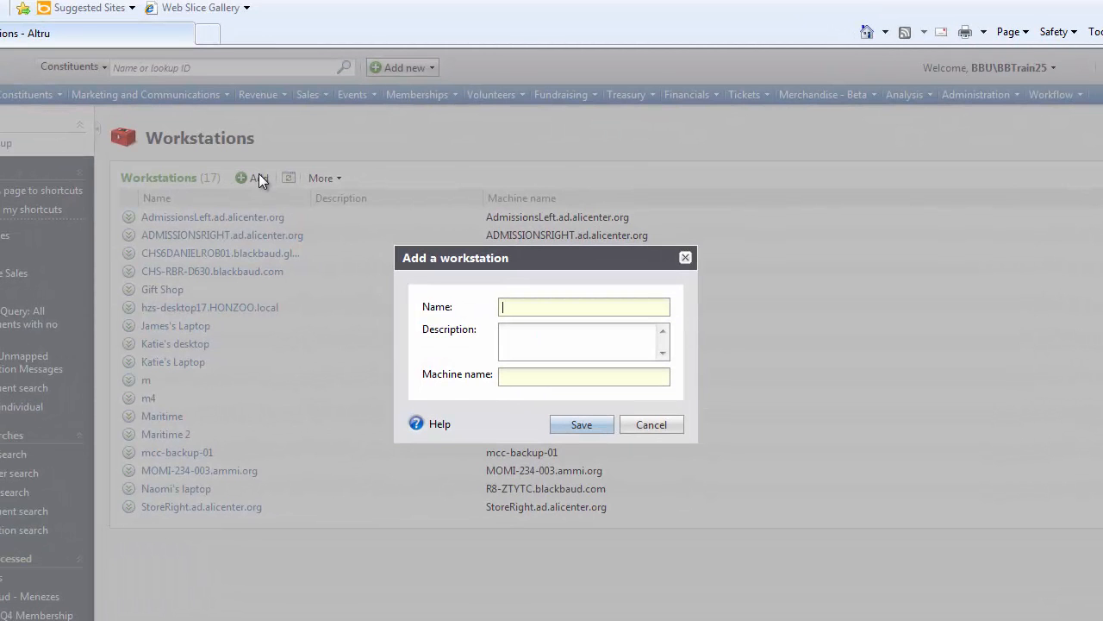
mouse_move(413, 301)
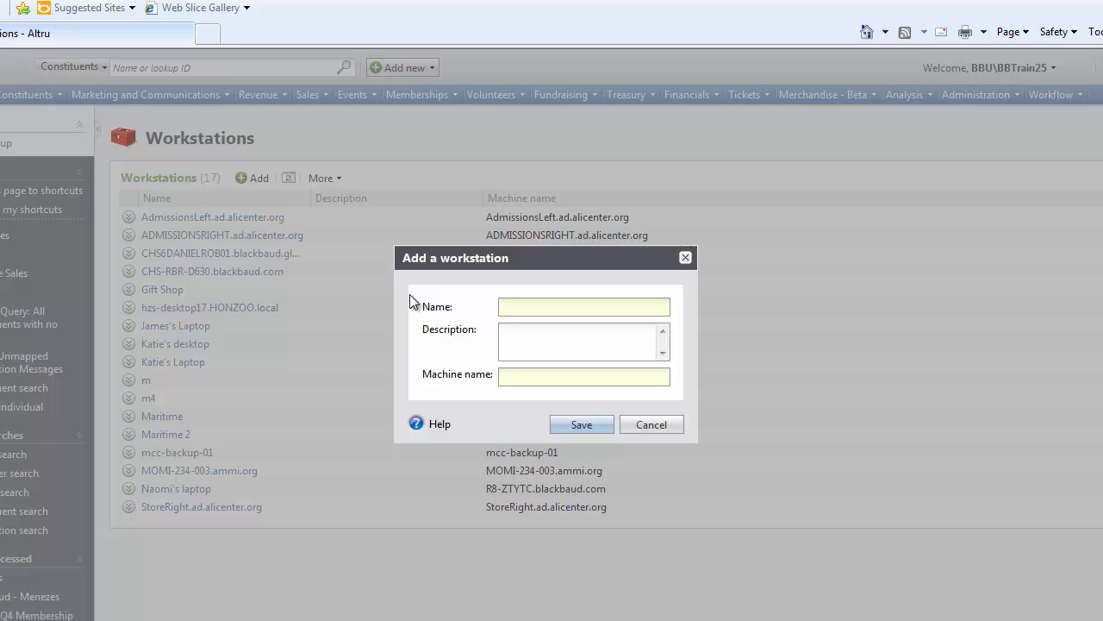
Save workstation 'Video Machine' with machine name CHS5SE402VID01.
left_click(584, 307)
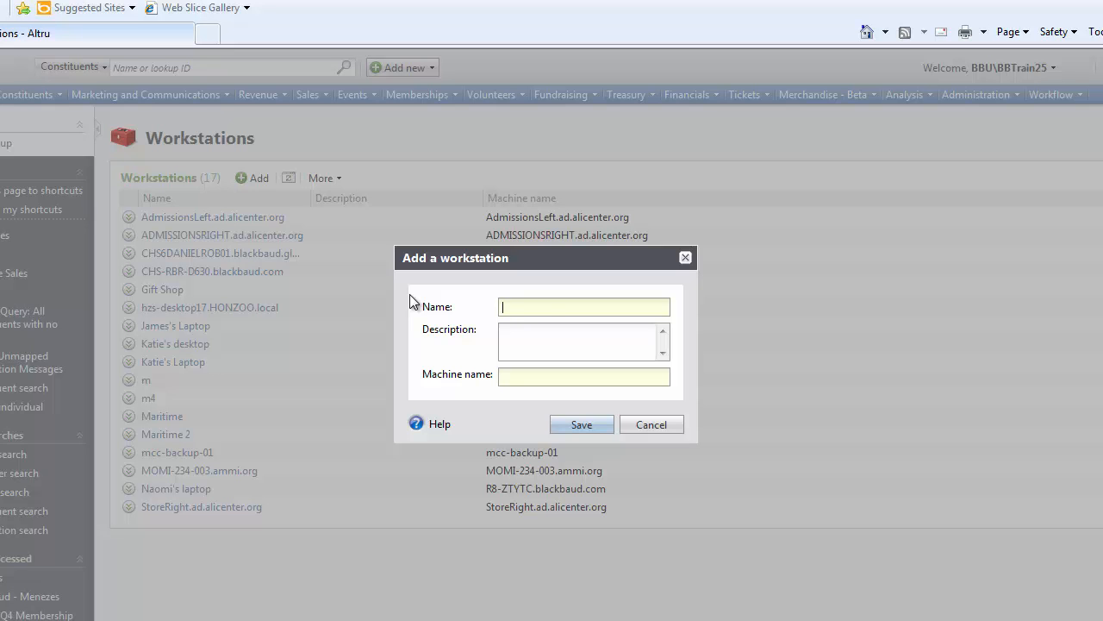
type("Video Machine")
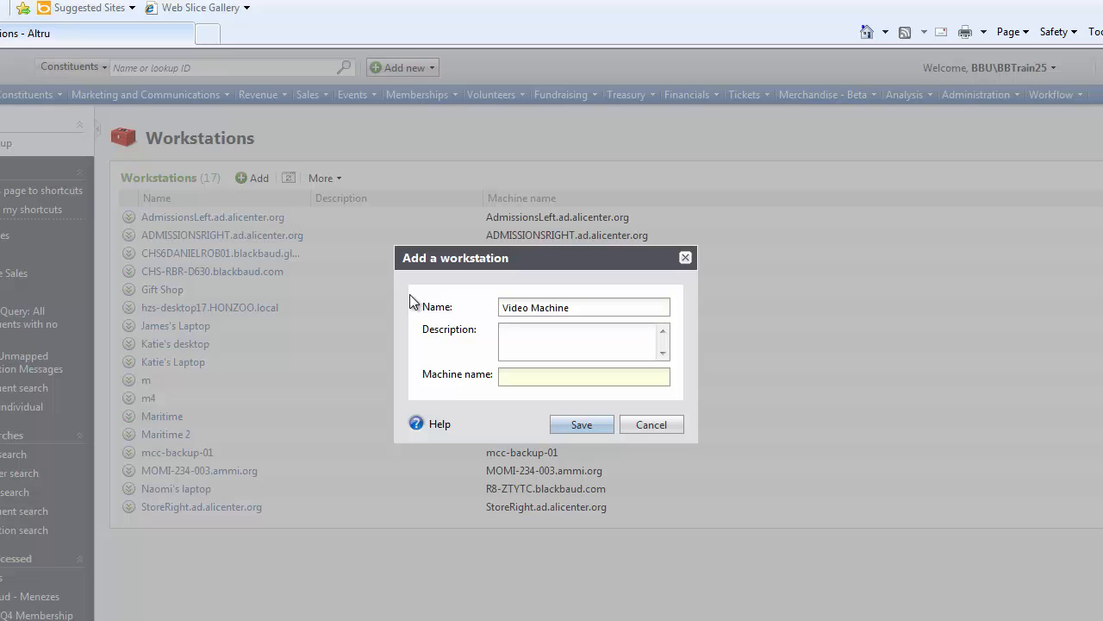
left_click(583, 307)
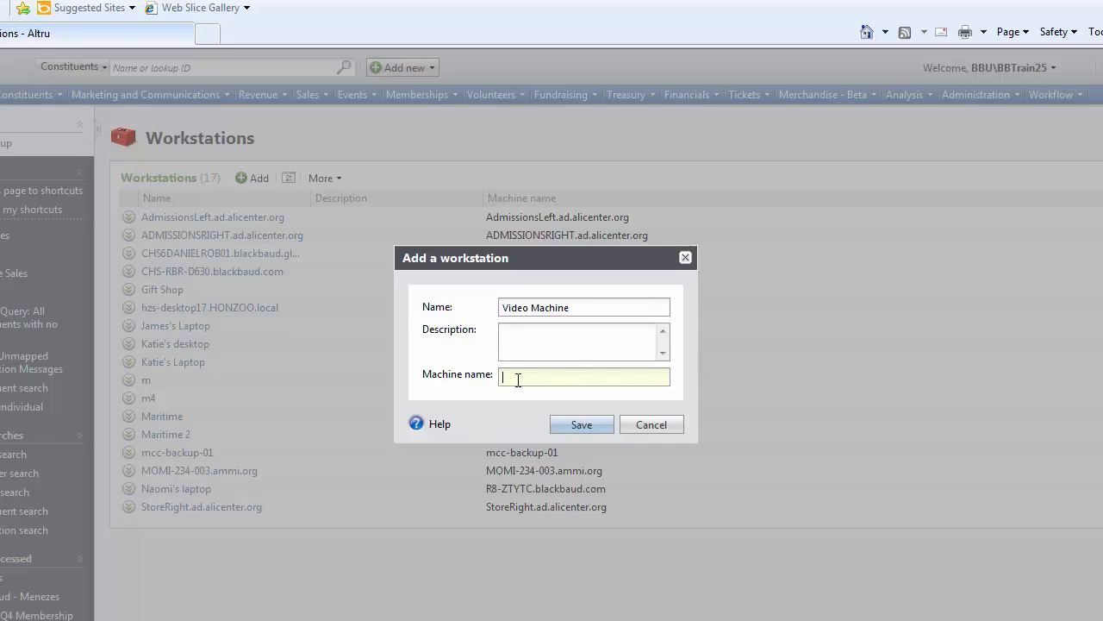
type("CHS5SE402VID01")
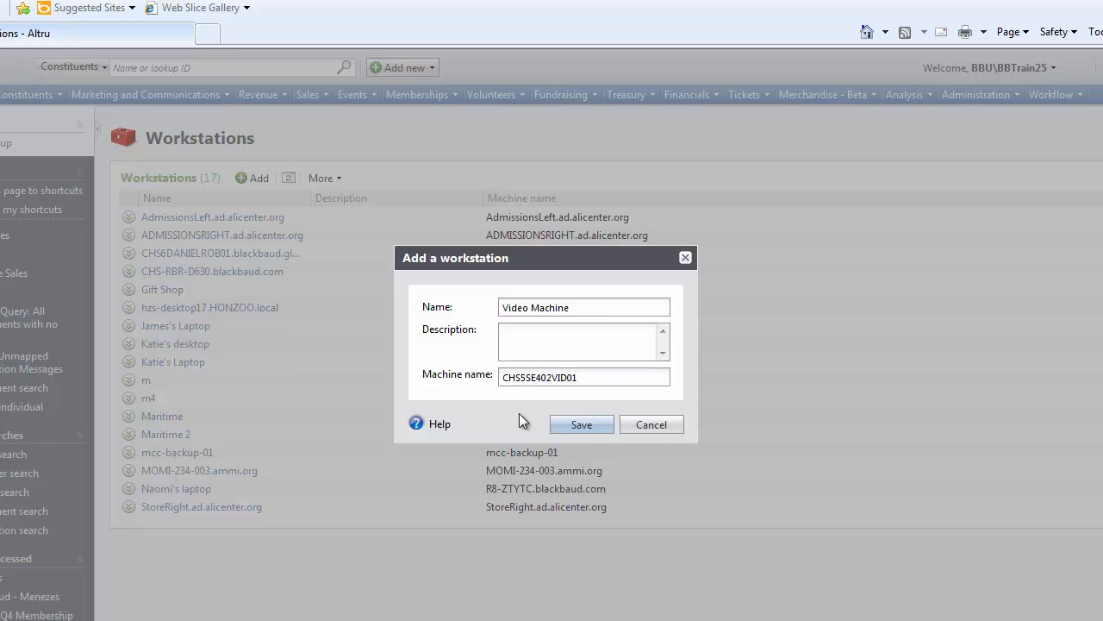
left_click(581, 424)
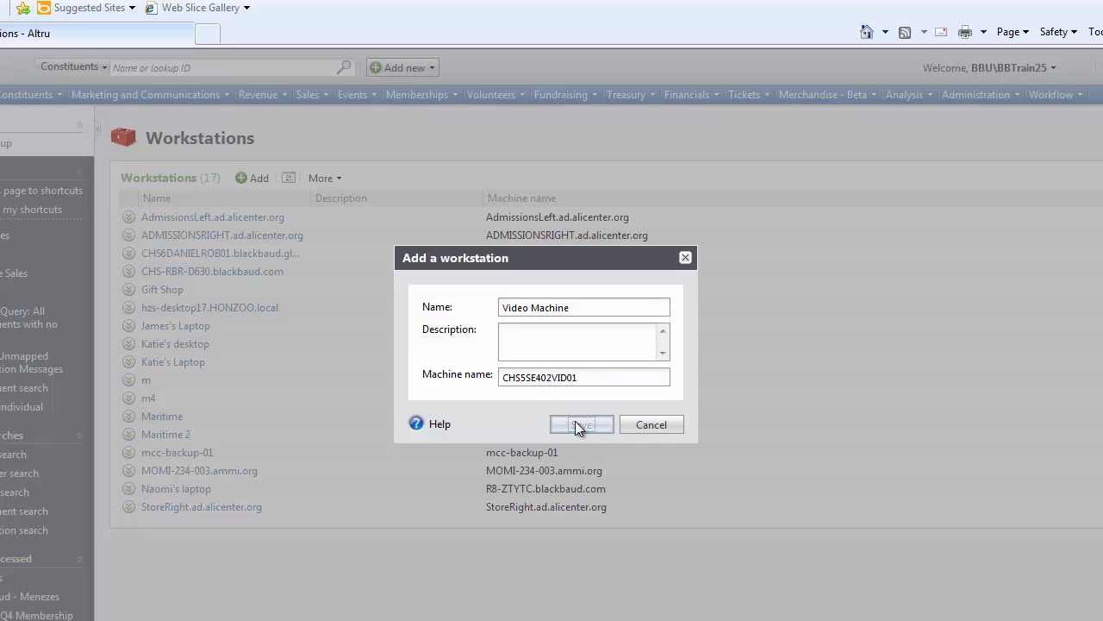
left_click(581, 423)
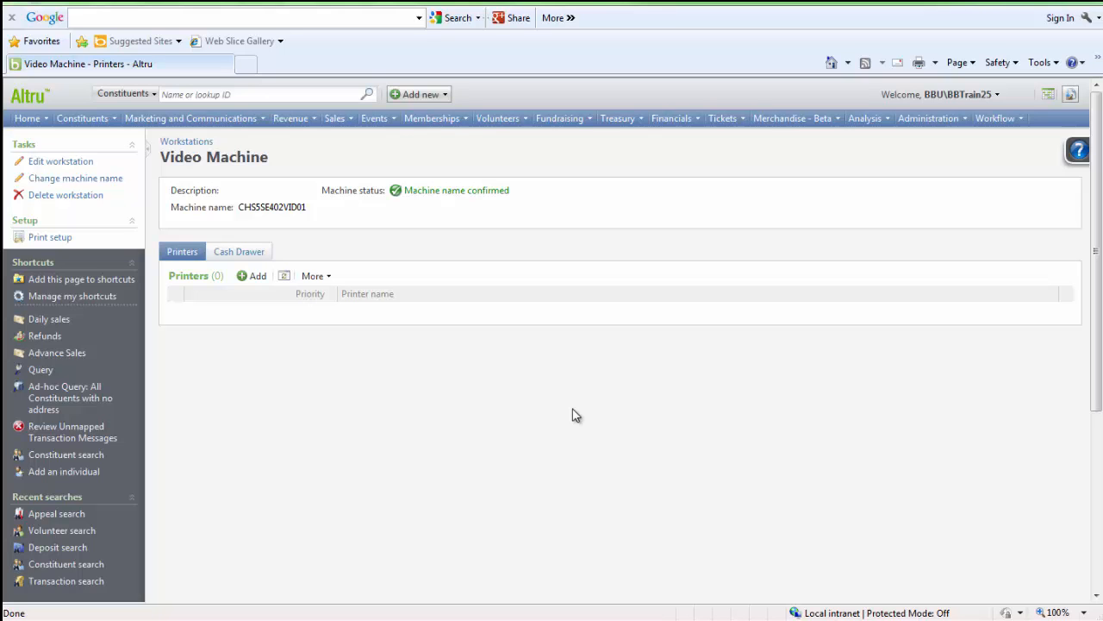
mouse_move(514, 381)
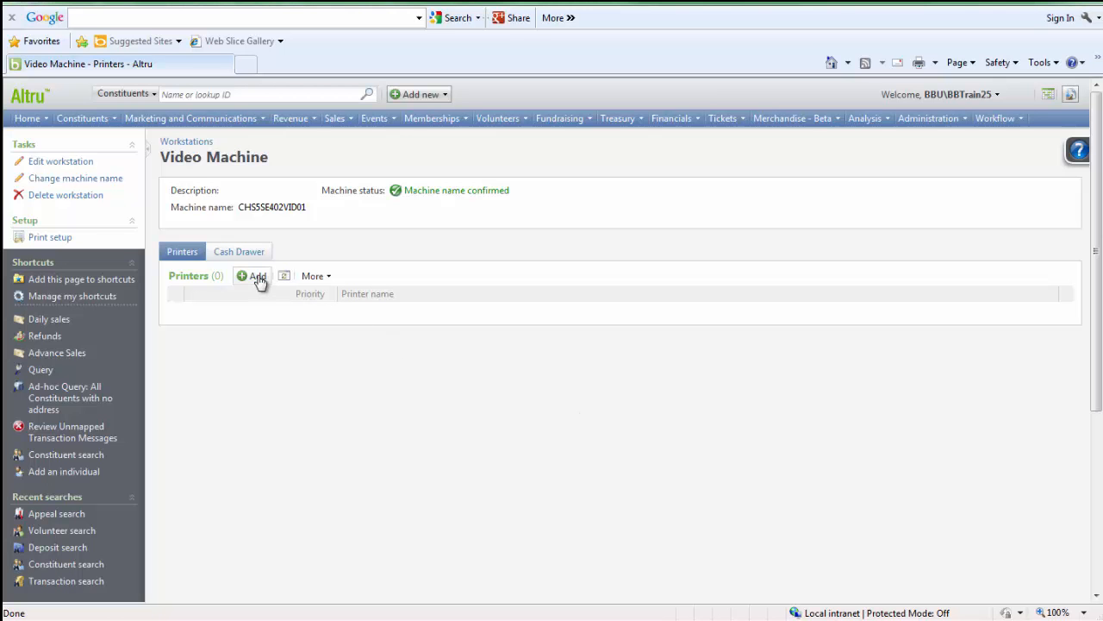
Start adding a printer on the Video Machine workstation's Printers tab.
left_click(253, 276)
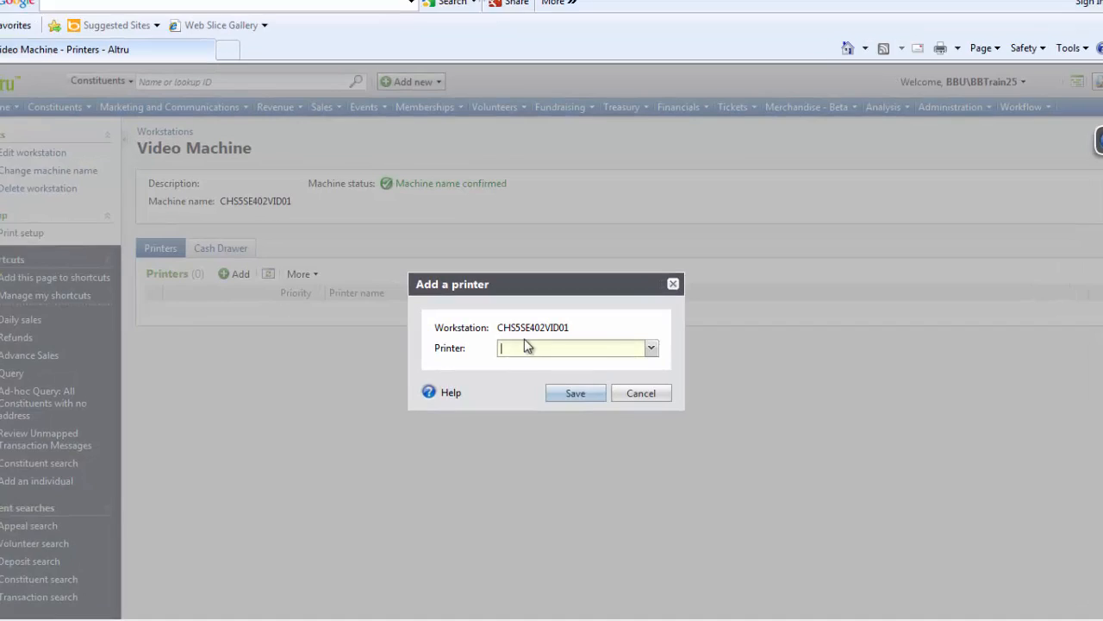
Save Snagit 10 as Video Machine's priority 1 printer and go to Cash Drawer.
left_click(651, 347)
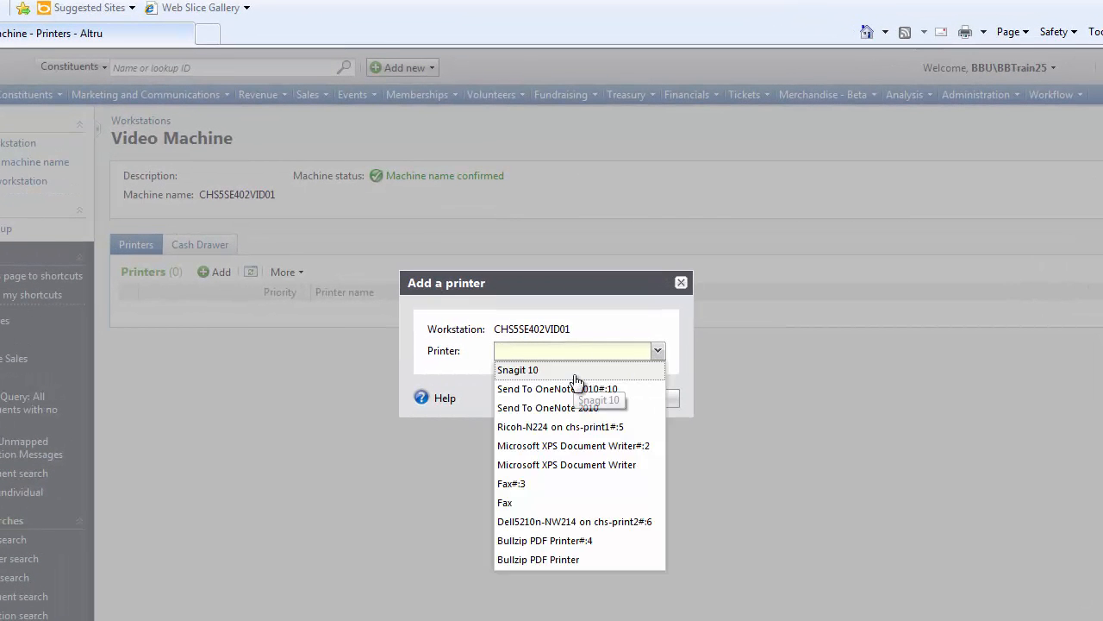
left_click(518, 368)
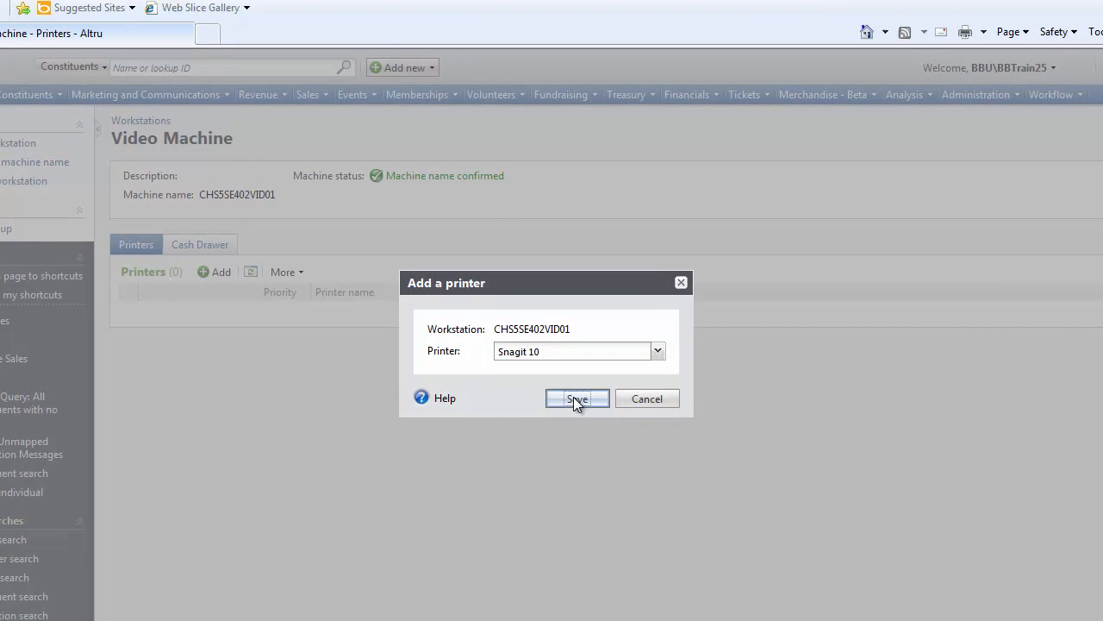
left_click(577, 399)
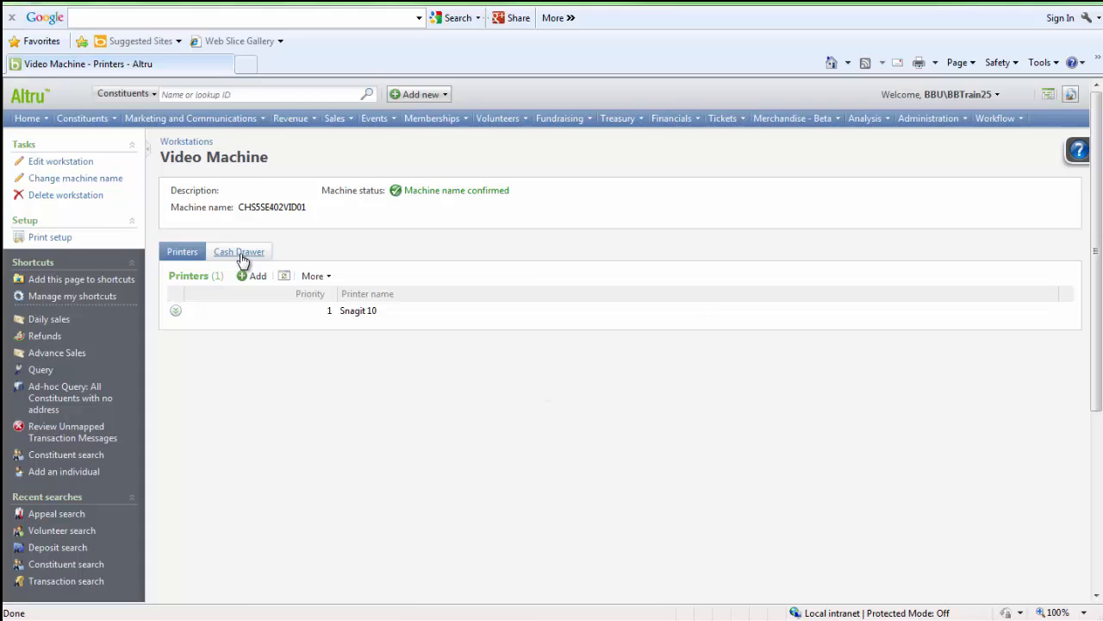
left_click(239, 251)
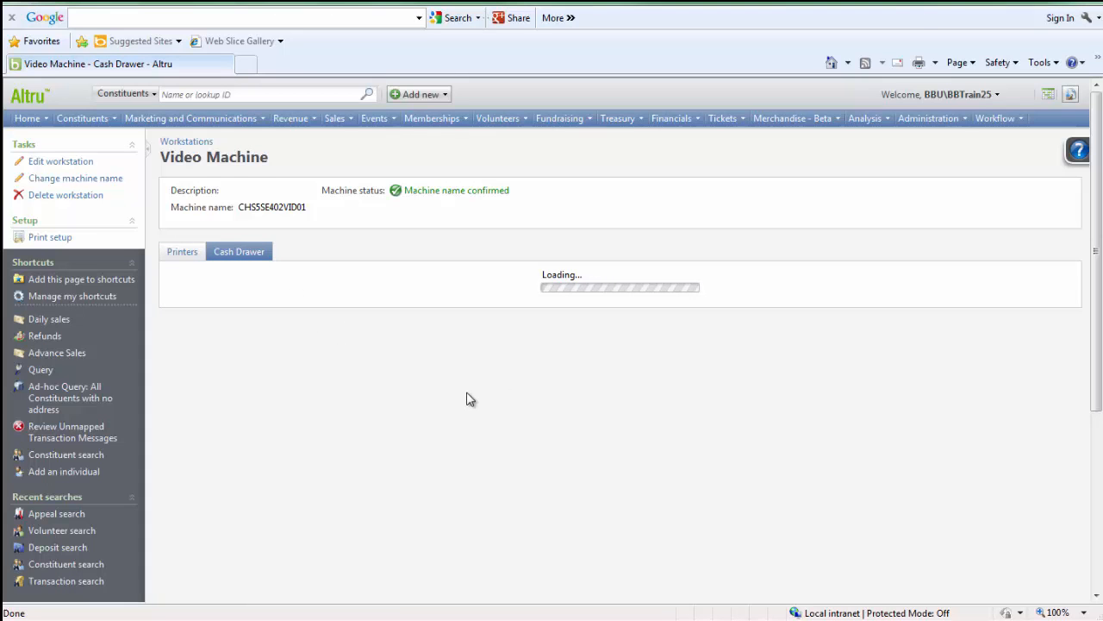
Edit the cash drawer receipt printer settings, currently Snagit 10 with no printer command.
left_click(239, 251)
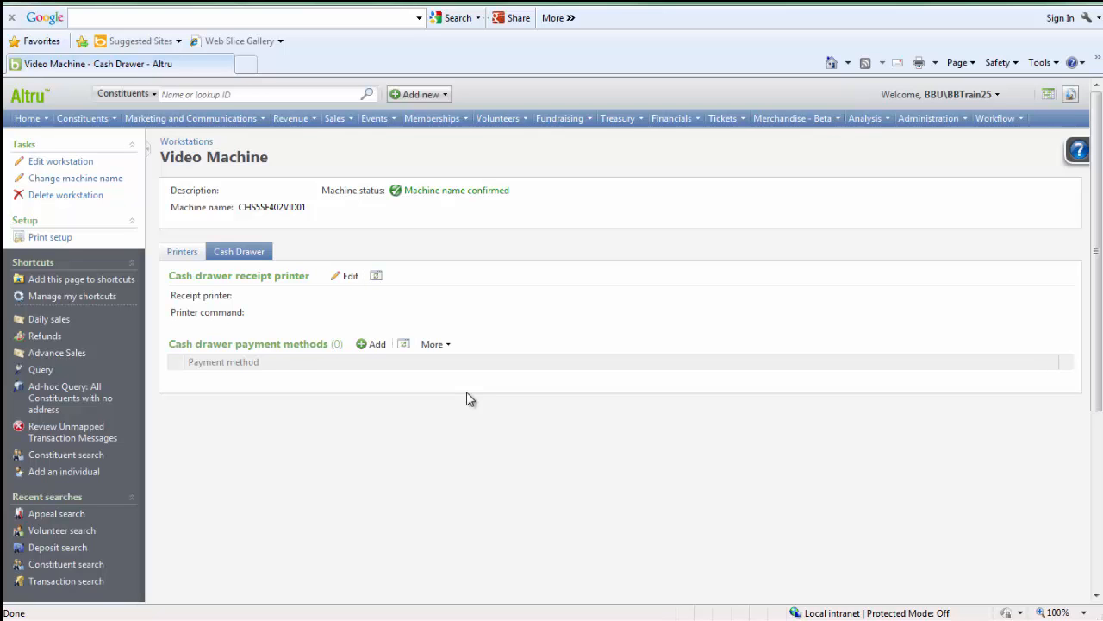
mouse_move(344, 275)
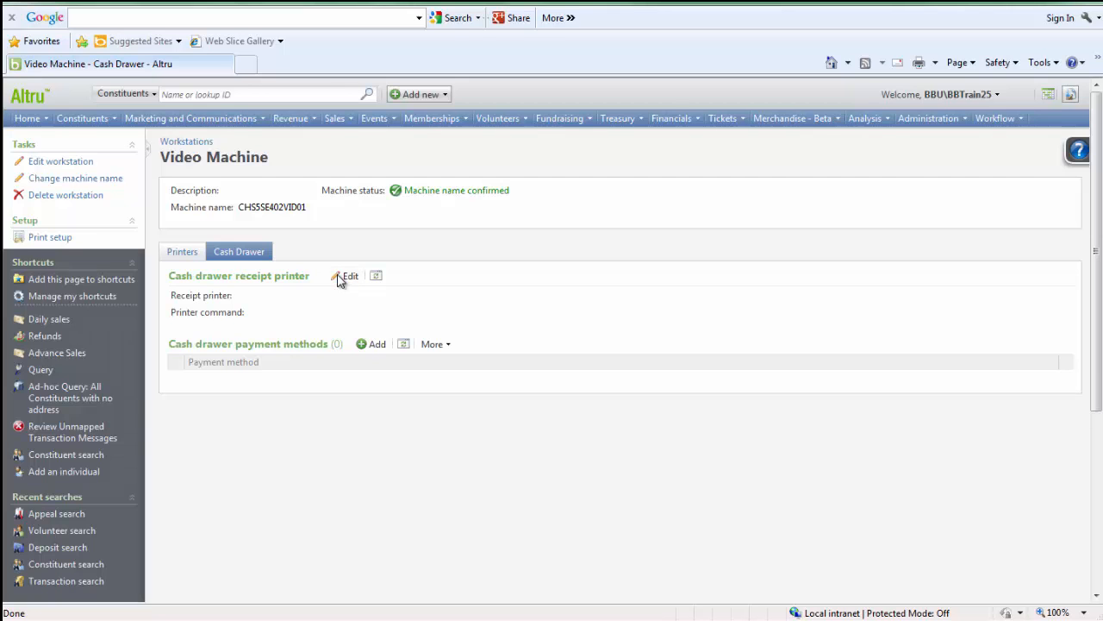
left_click(349, 275)
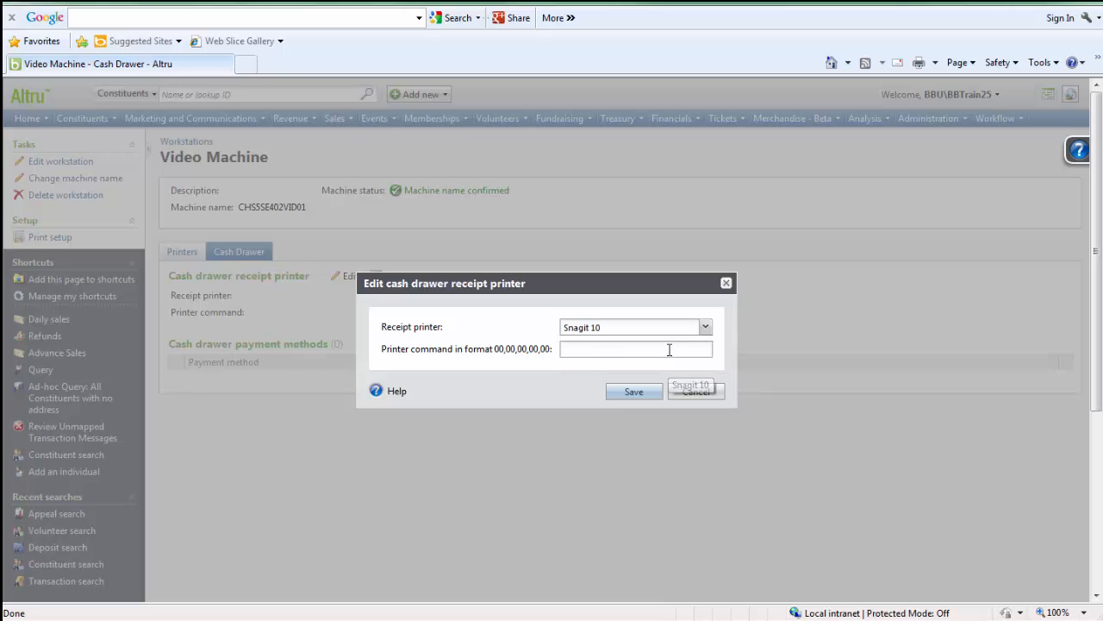
Save Snagit 10 as the cash drawer receipt printer with command 11,234,555,44.
left_click(633, 391)
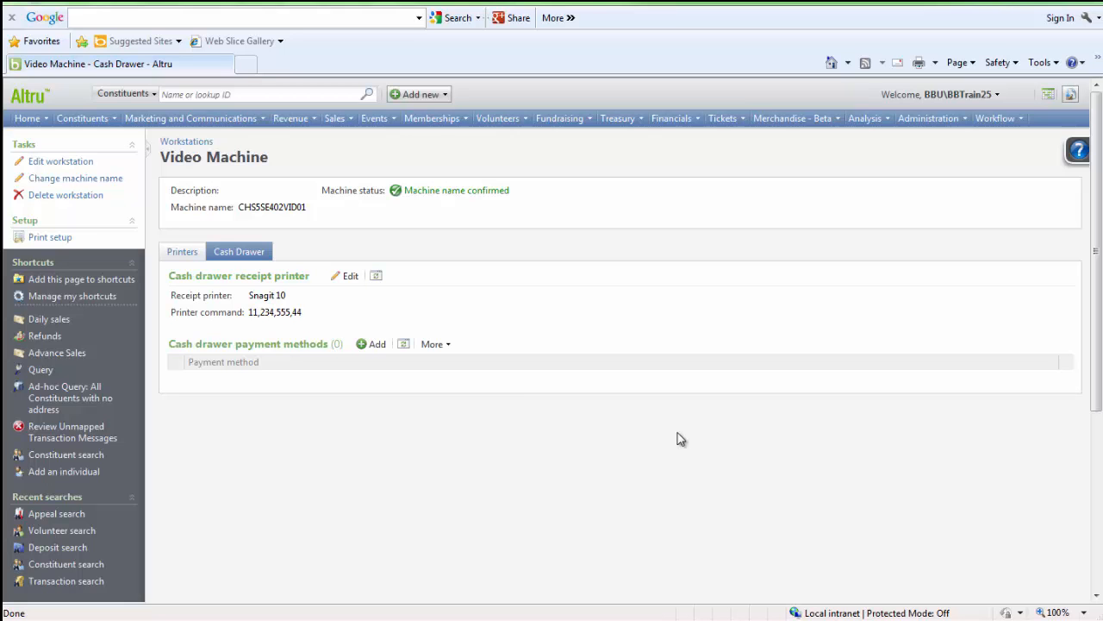
mouse_move(377, 343)
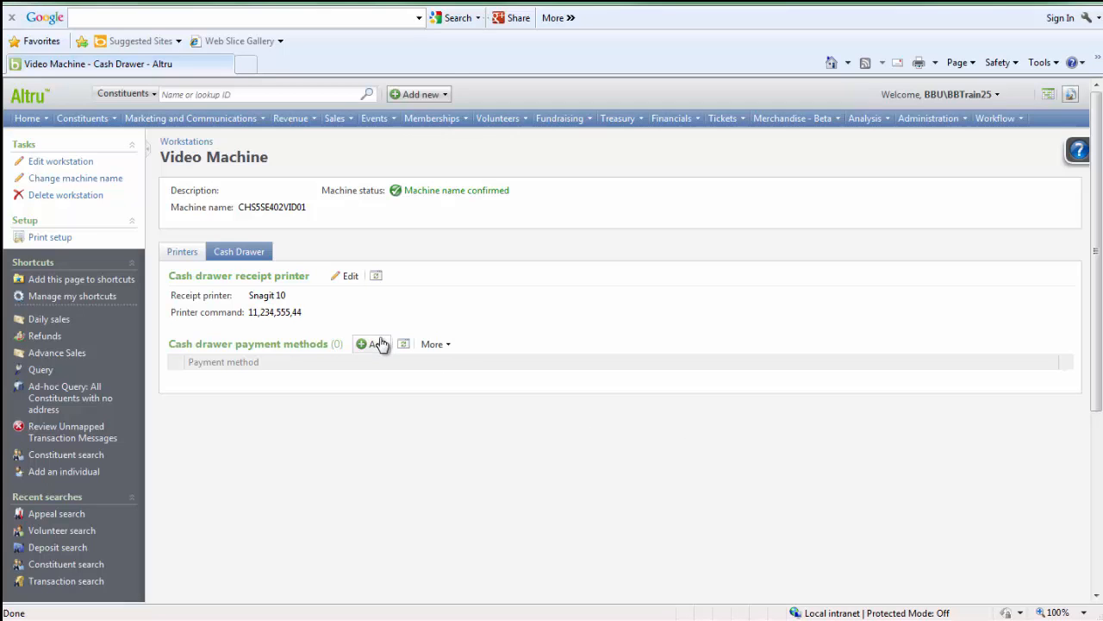
left_click(361, 344)
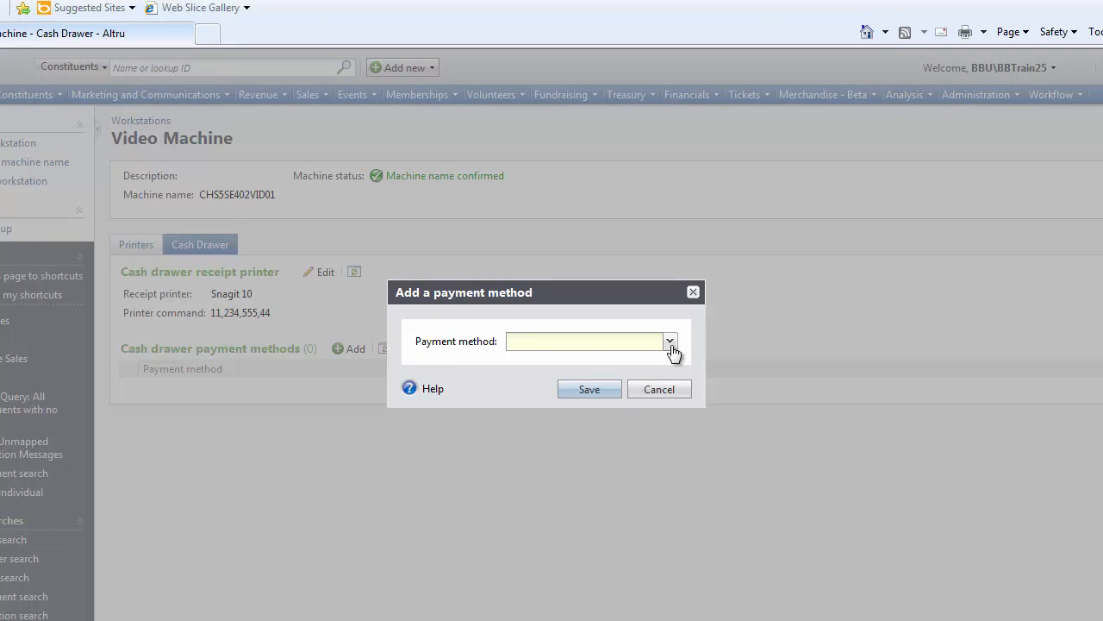
Add Cash and Check as Video Machine's cash drawer payment methods.
left_click(670, 341)
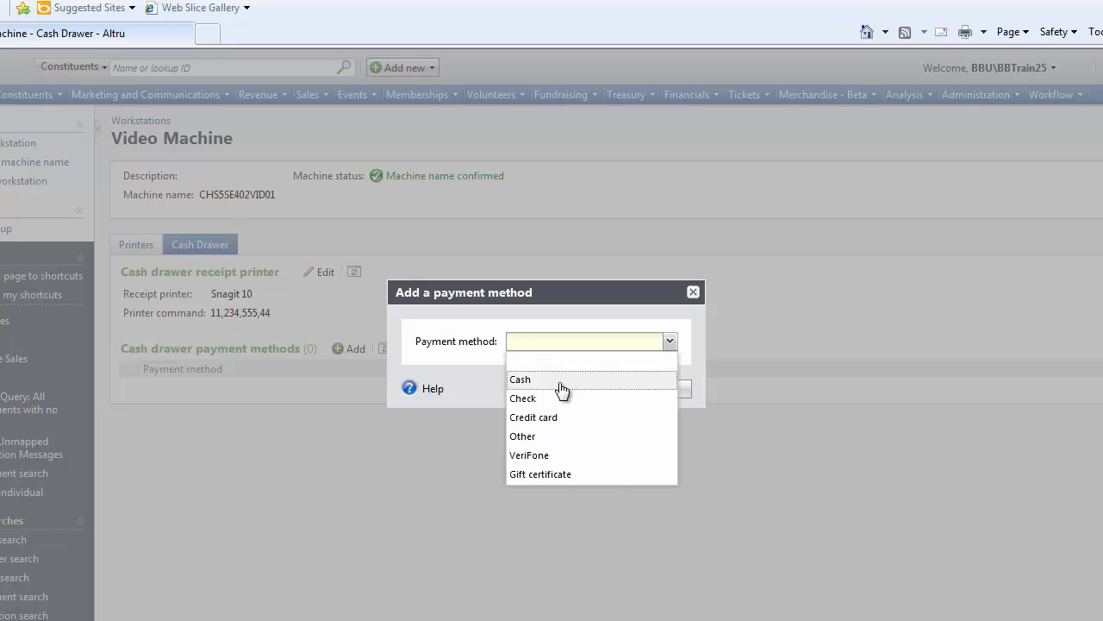
left_click(520, 380)
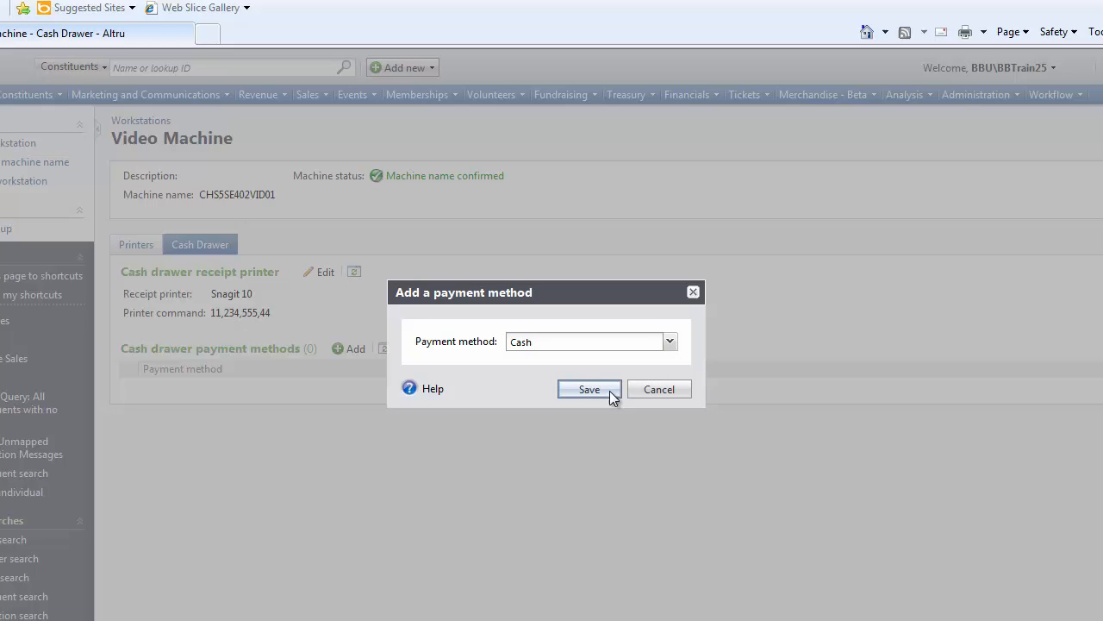
left_click(589, 389)
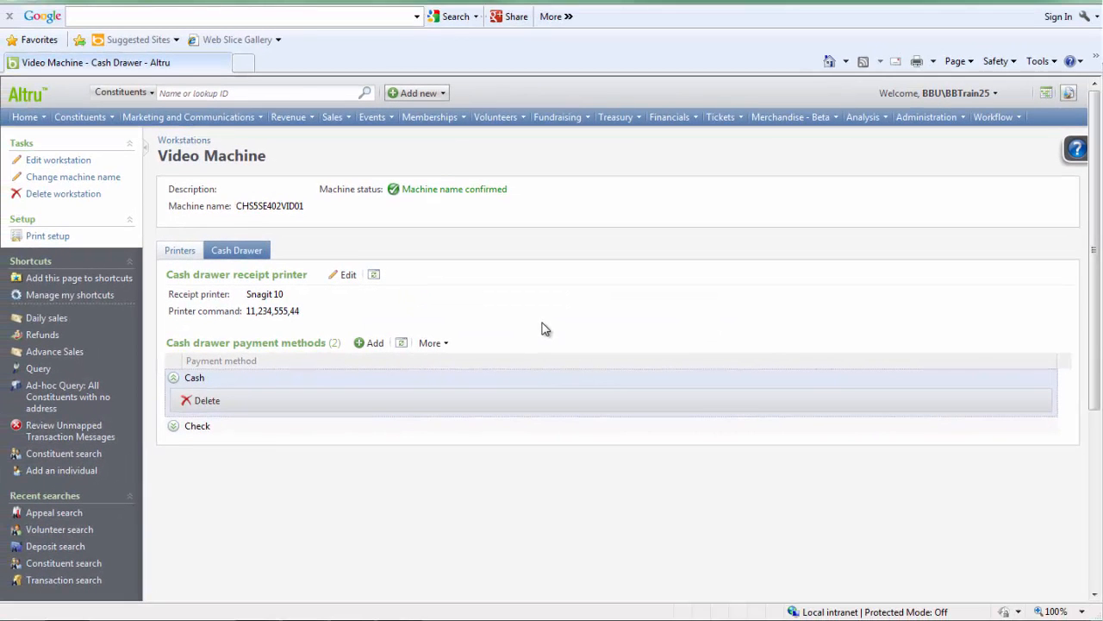
mouse_move(382, 219)
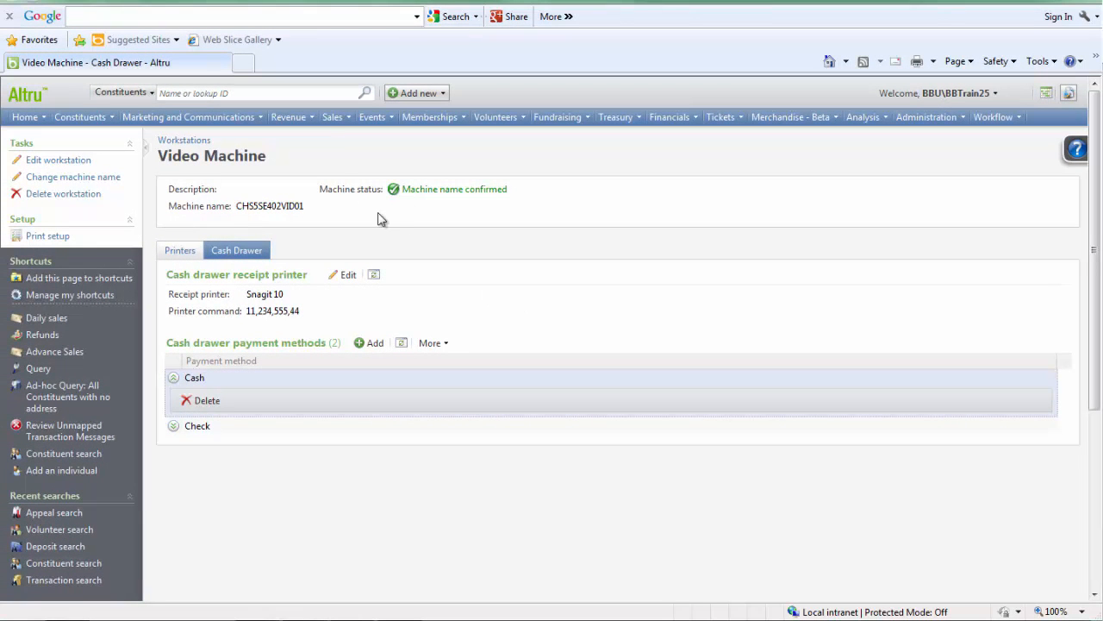
left_click(332, 116)
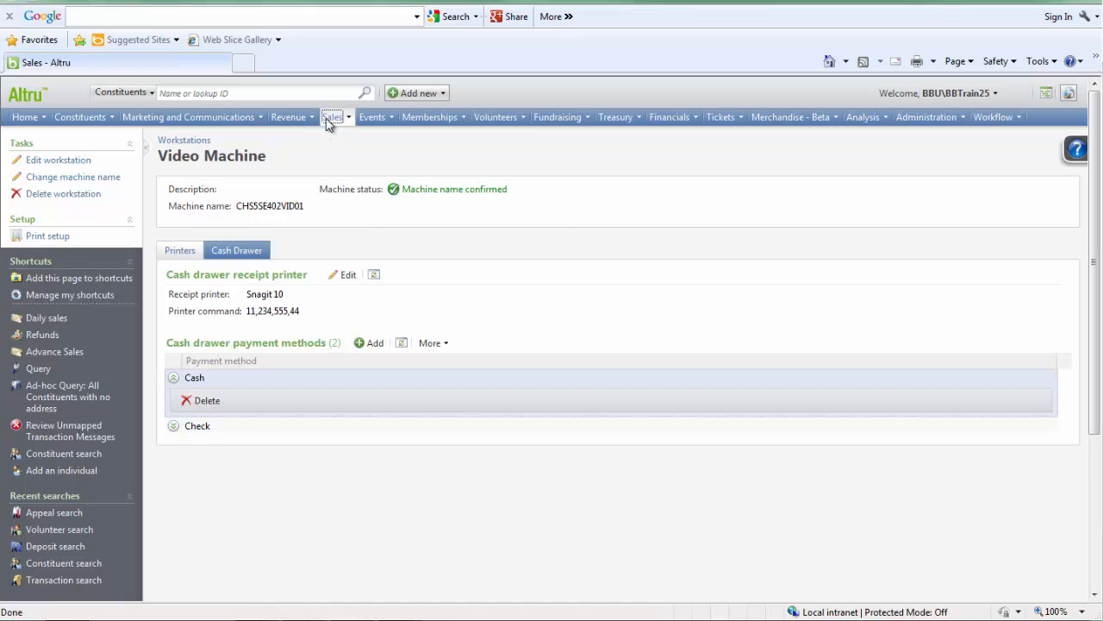
Open the Sales page with tasks like Count initial cash and No sale/open cash drawer.
left_click(332, 116)
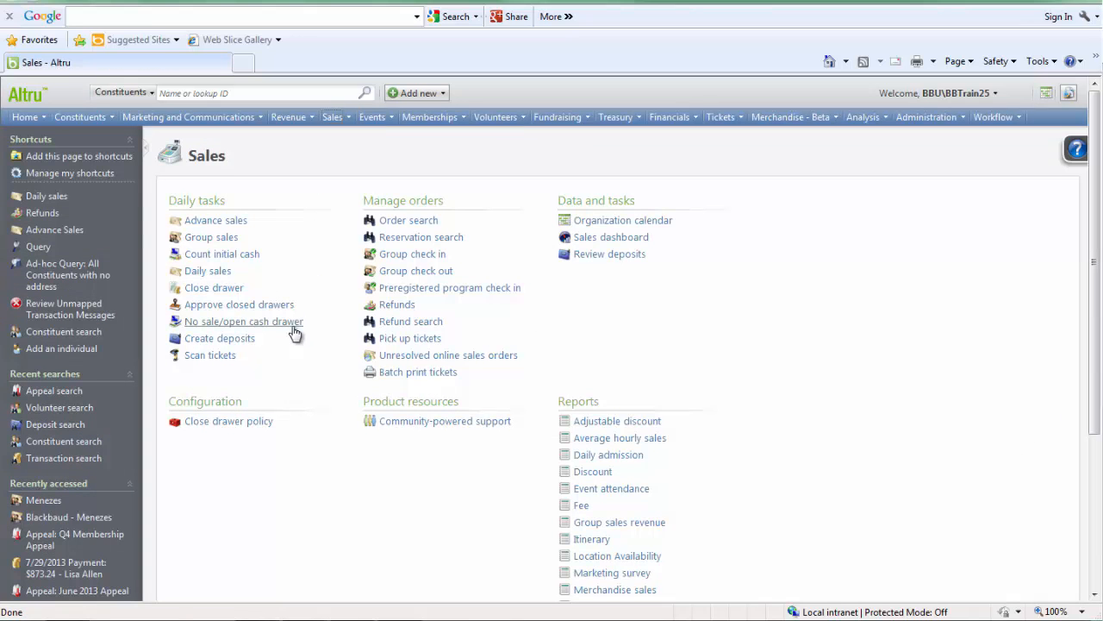
mouse_move(244, 321)
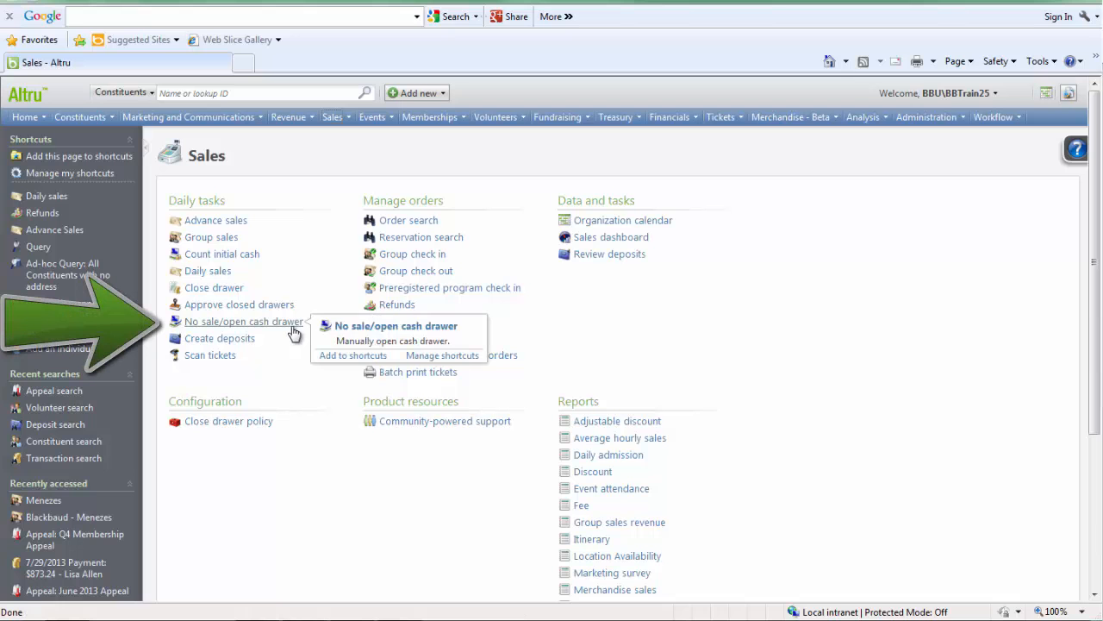
mouse_move(309, 371)
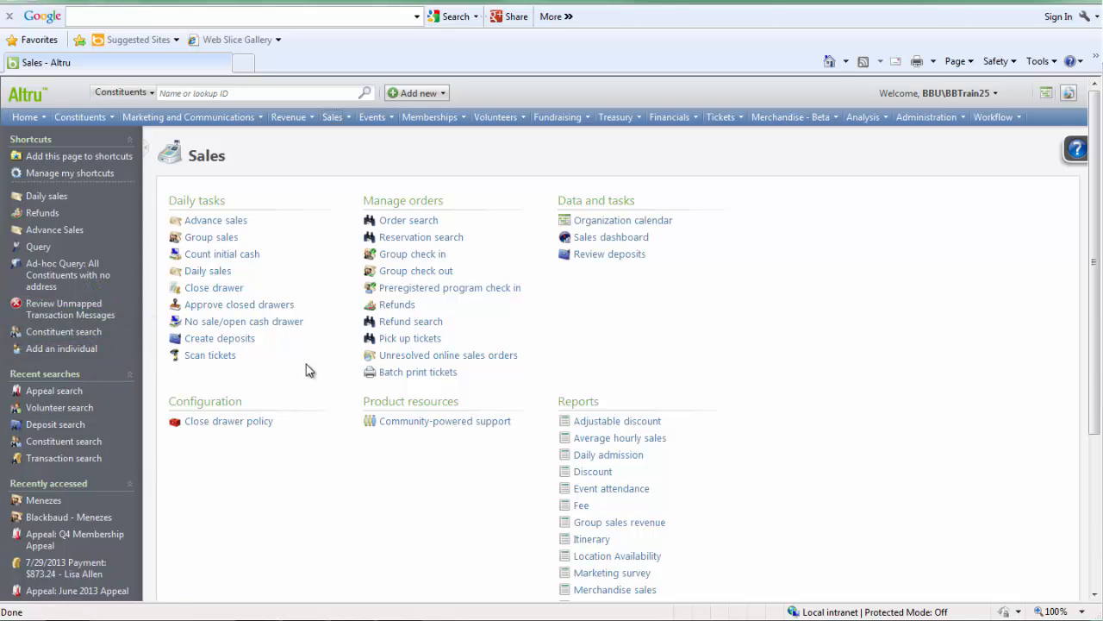
mouse_move(353, 361)
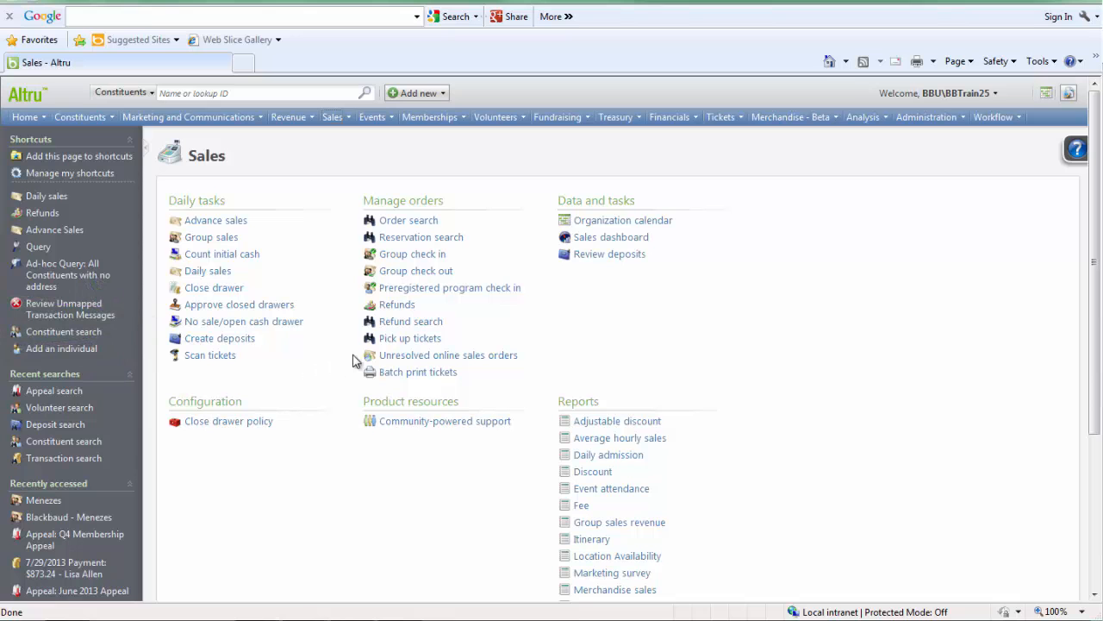